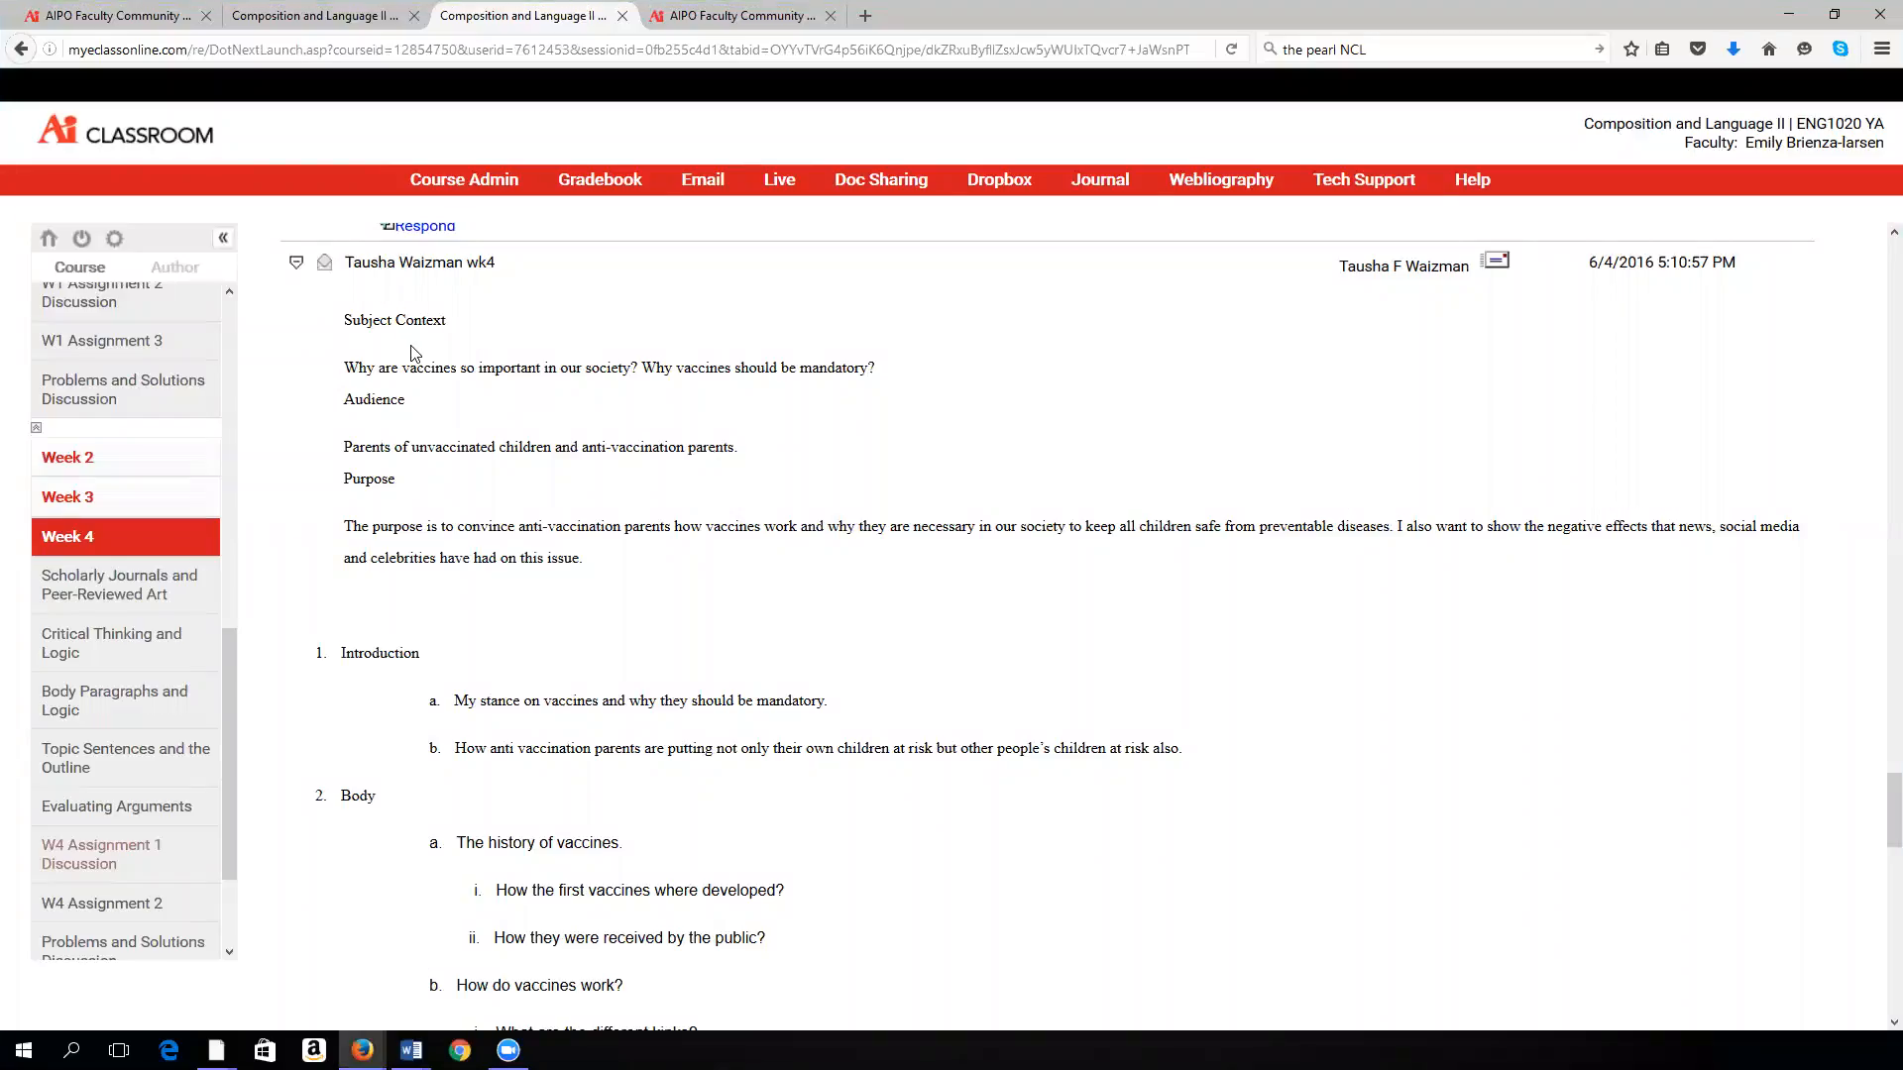
Step: Highlight the subject context, audience and purpose lines, then clear the selection
left_click_drag(395, 319, 520, 525)
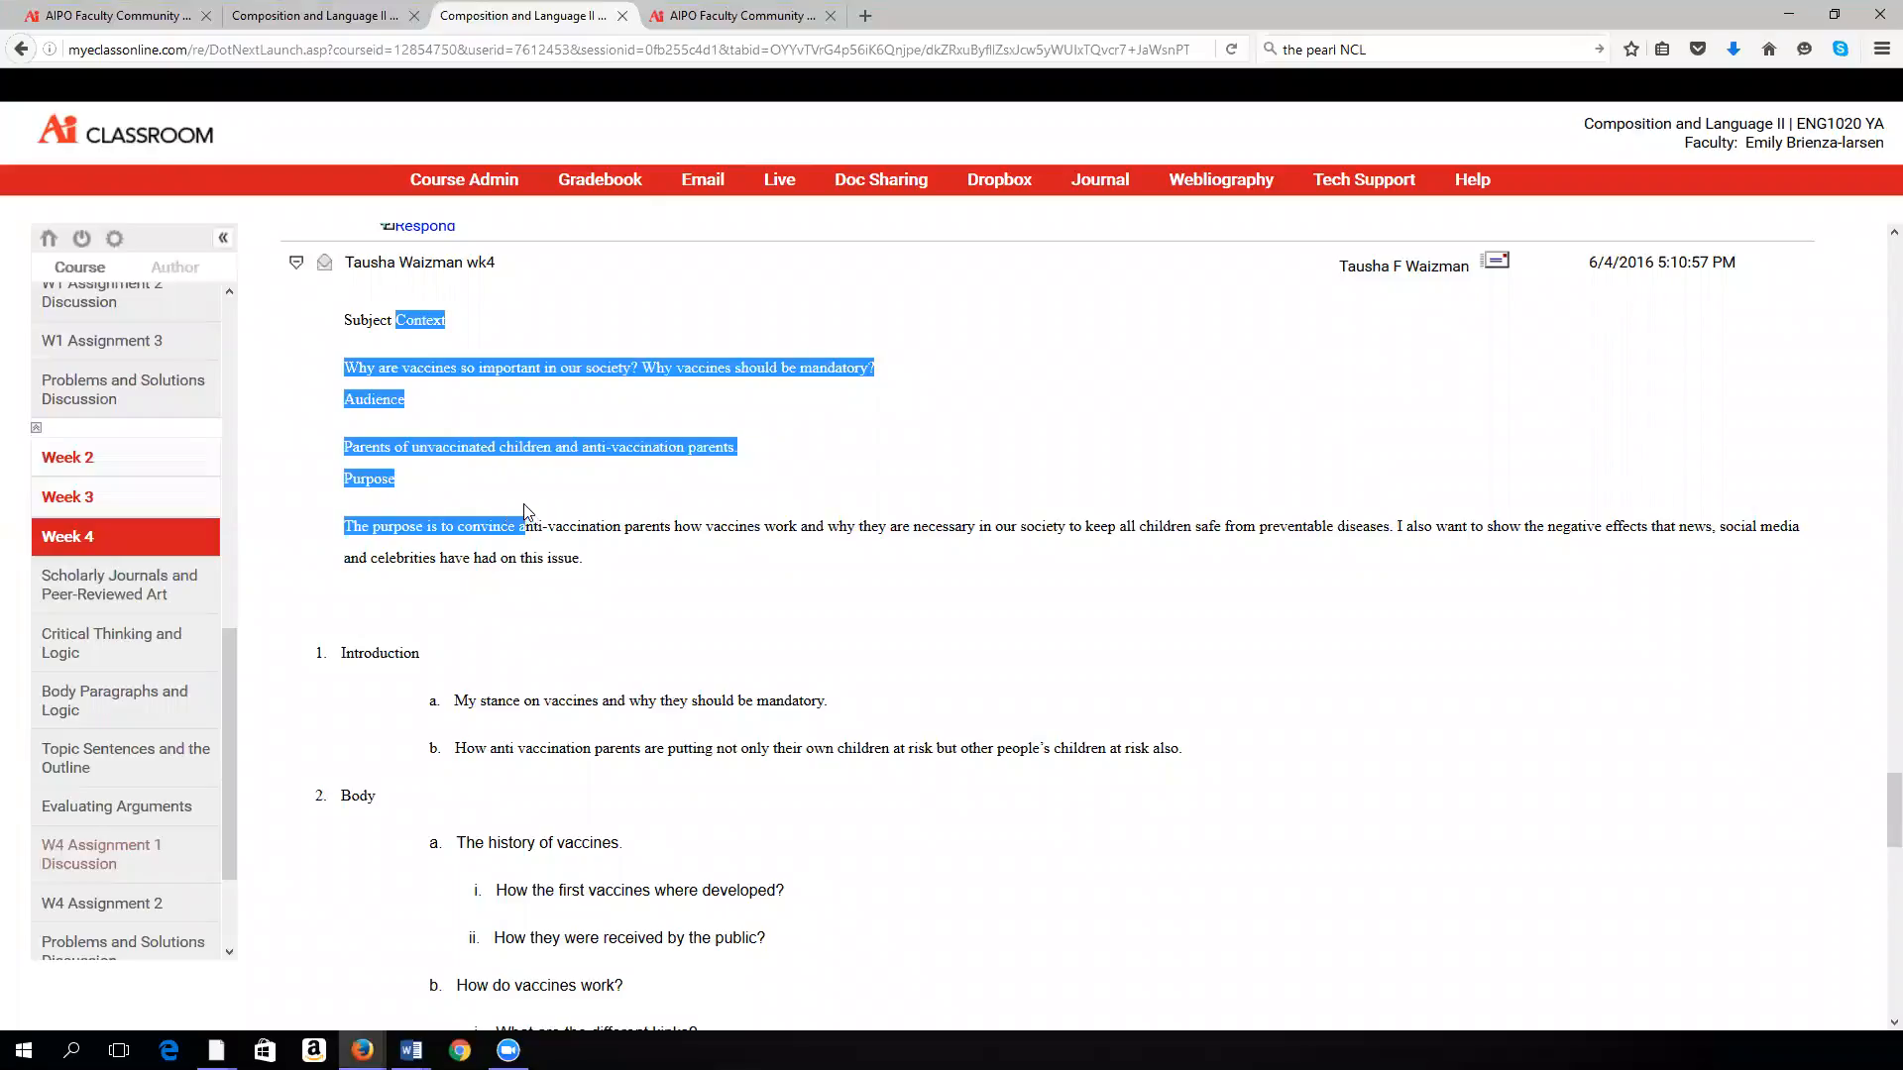
left_click(597, 575)
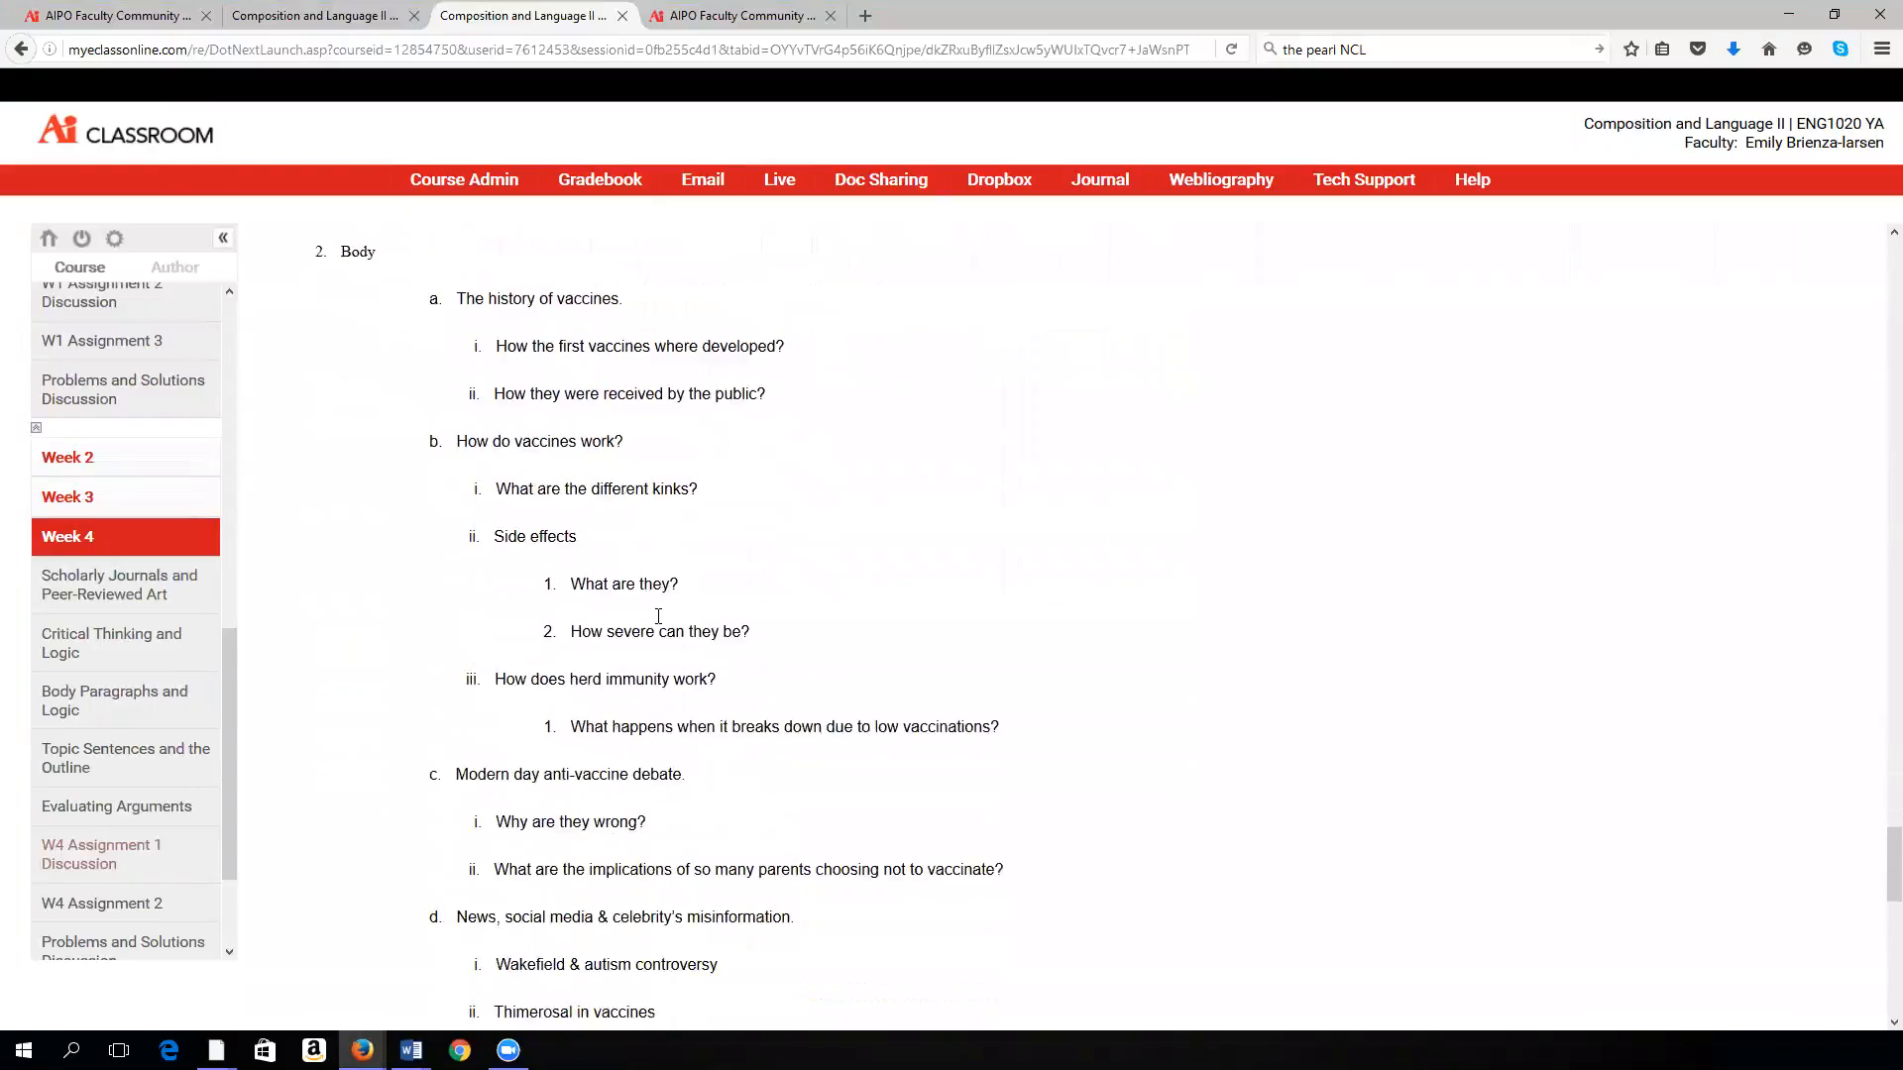
scroll("down", 3)
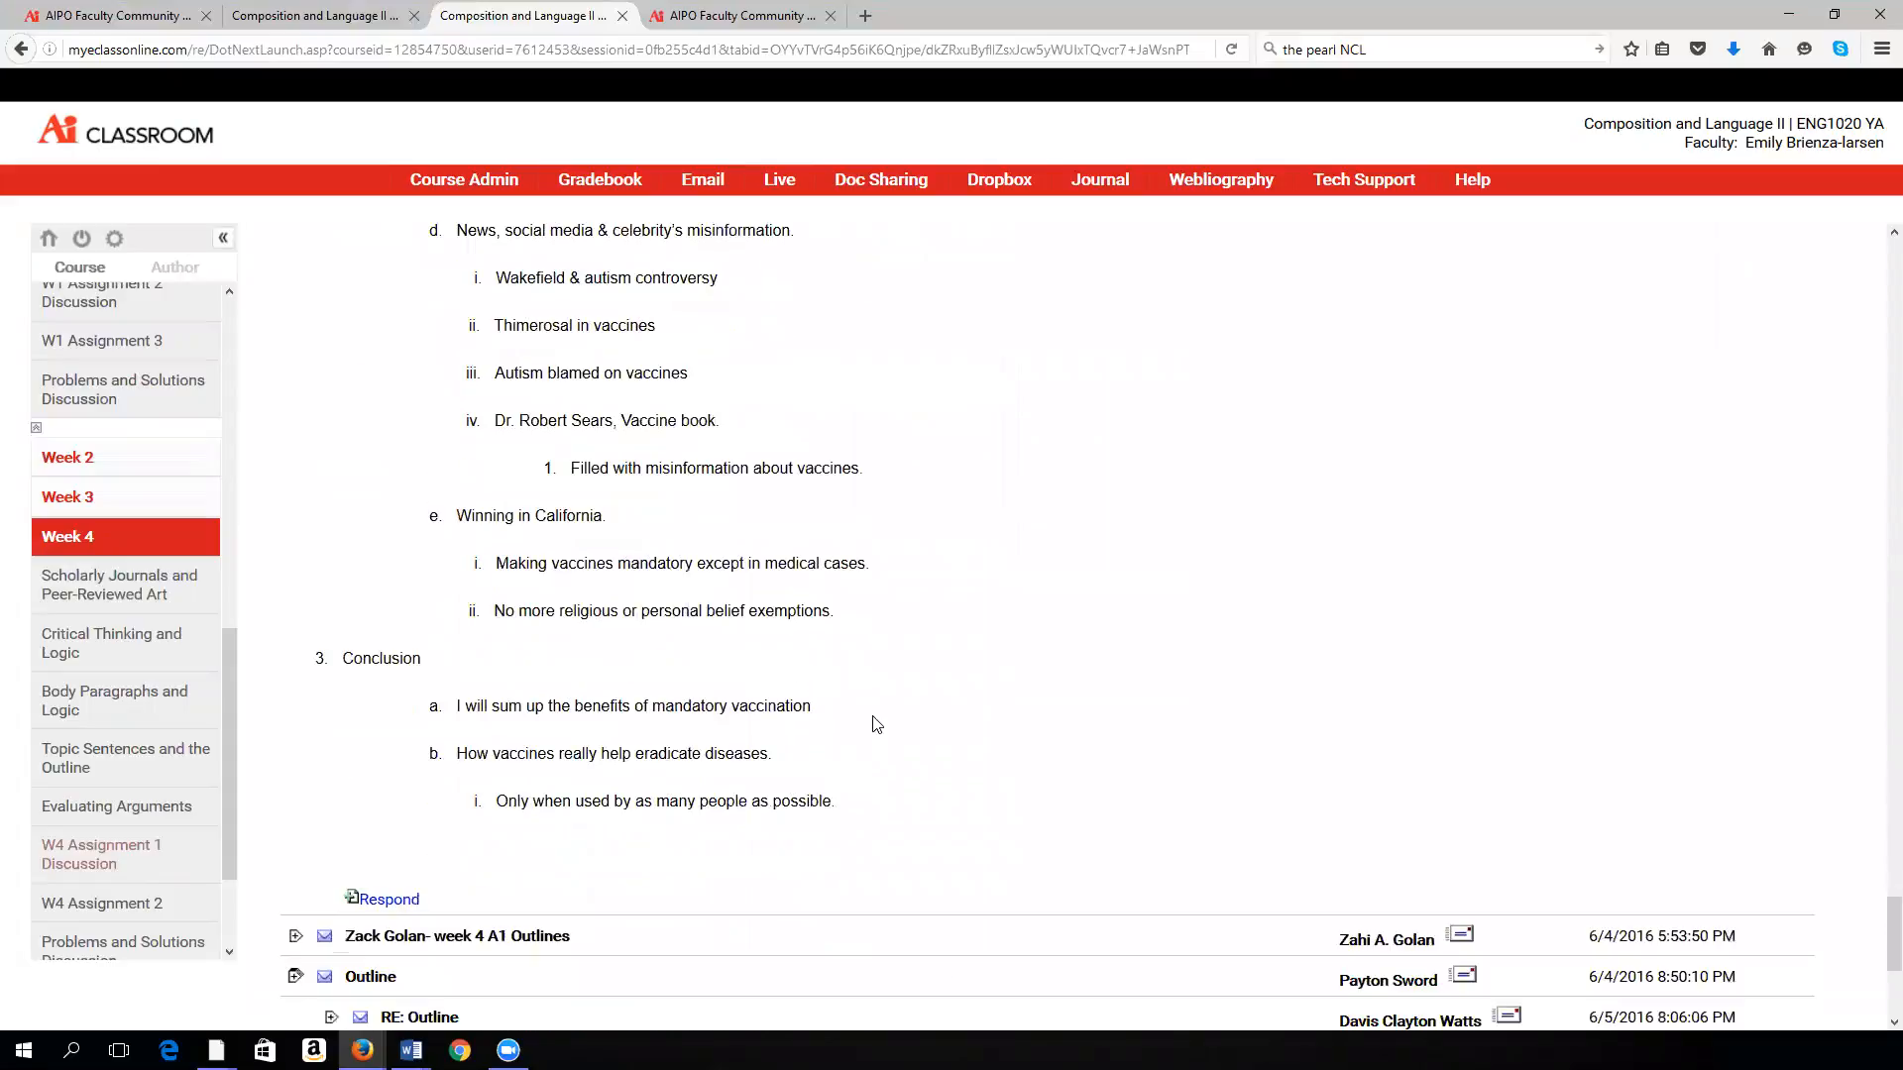
scroll("up", 3)
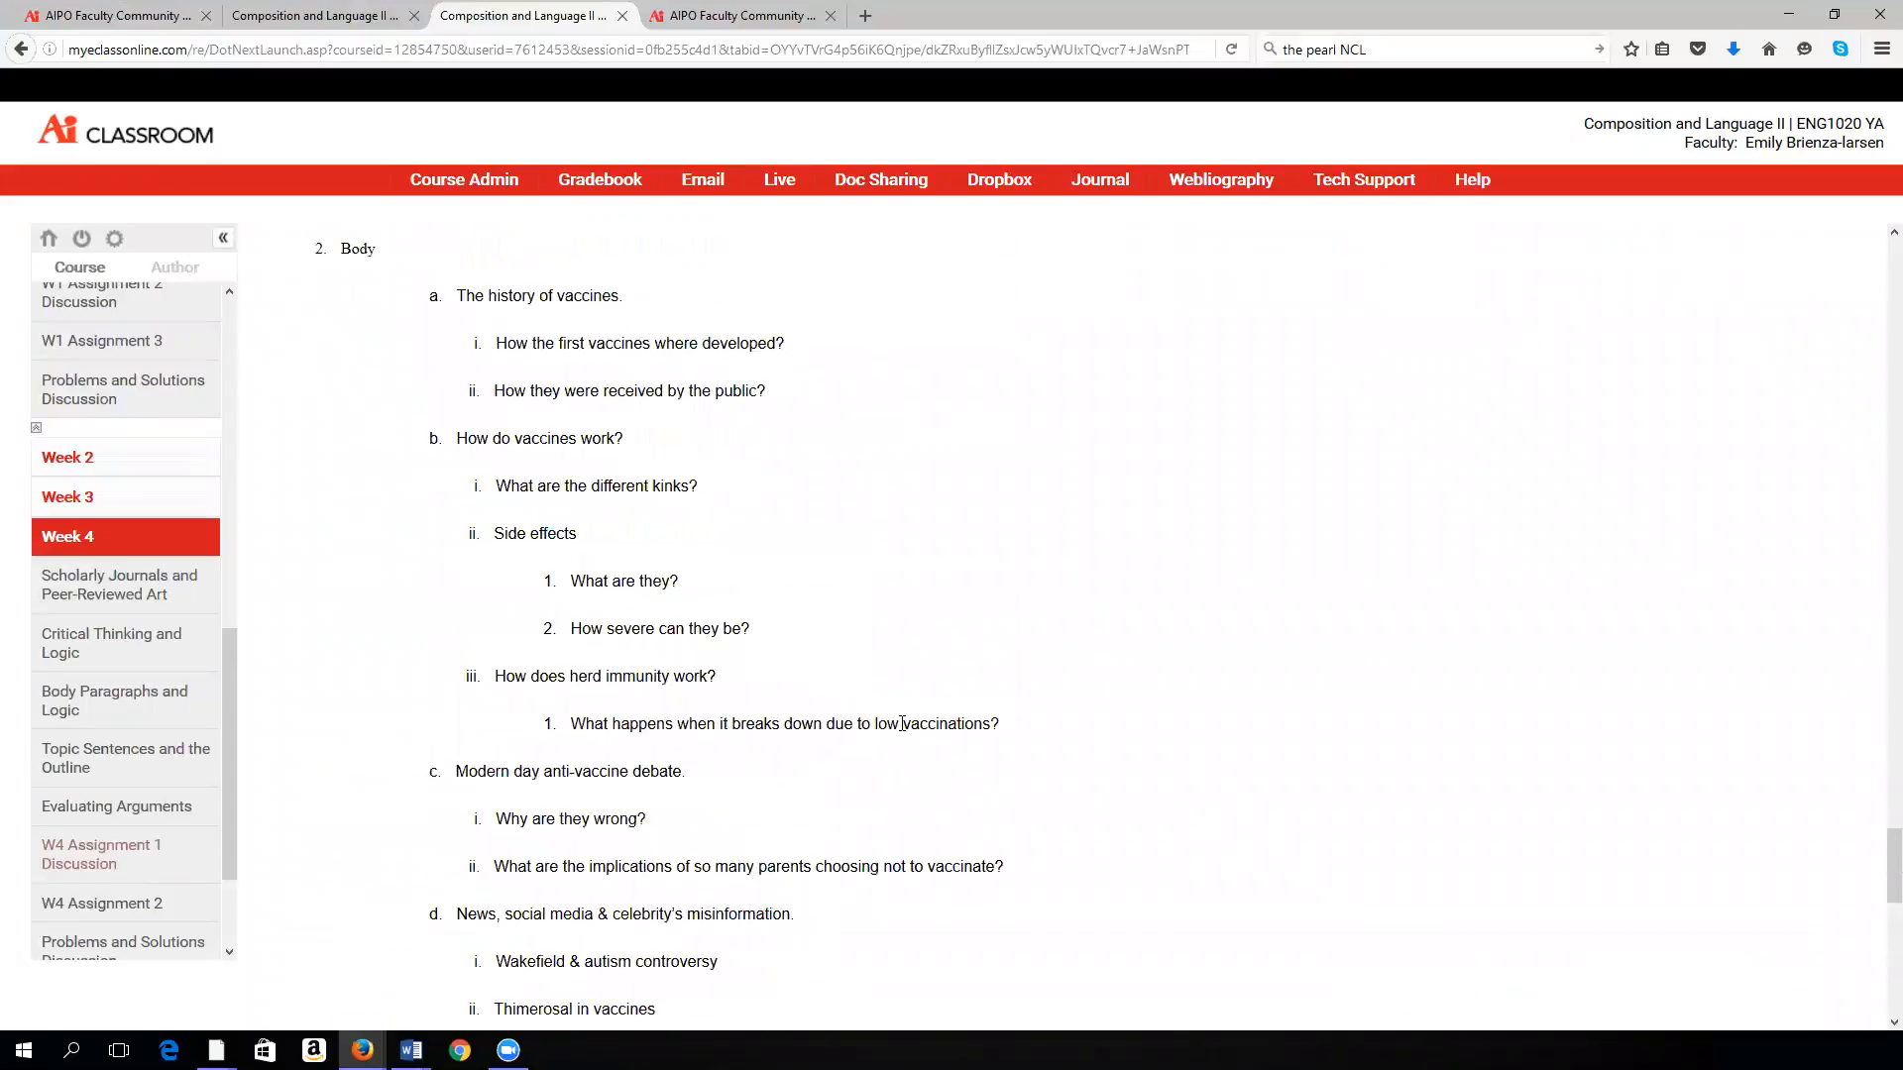
scroll("up", 3)
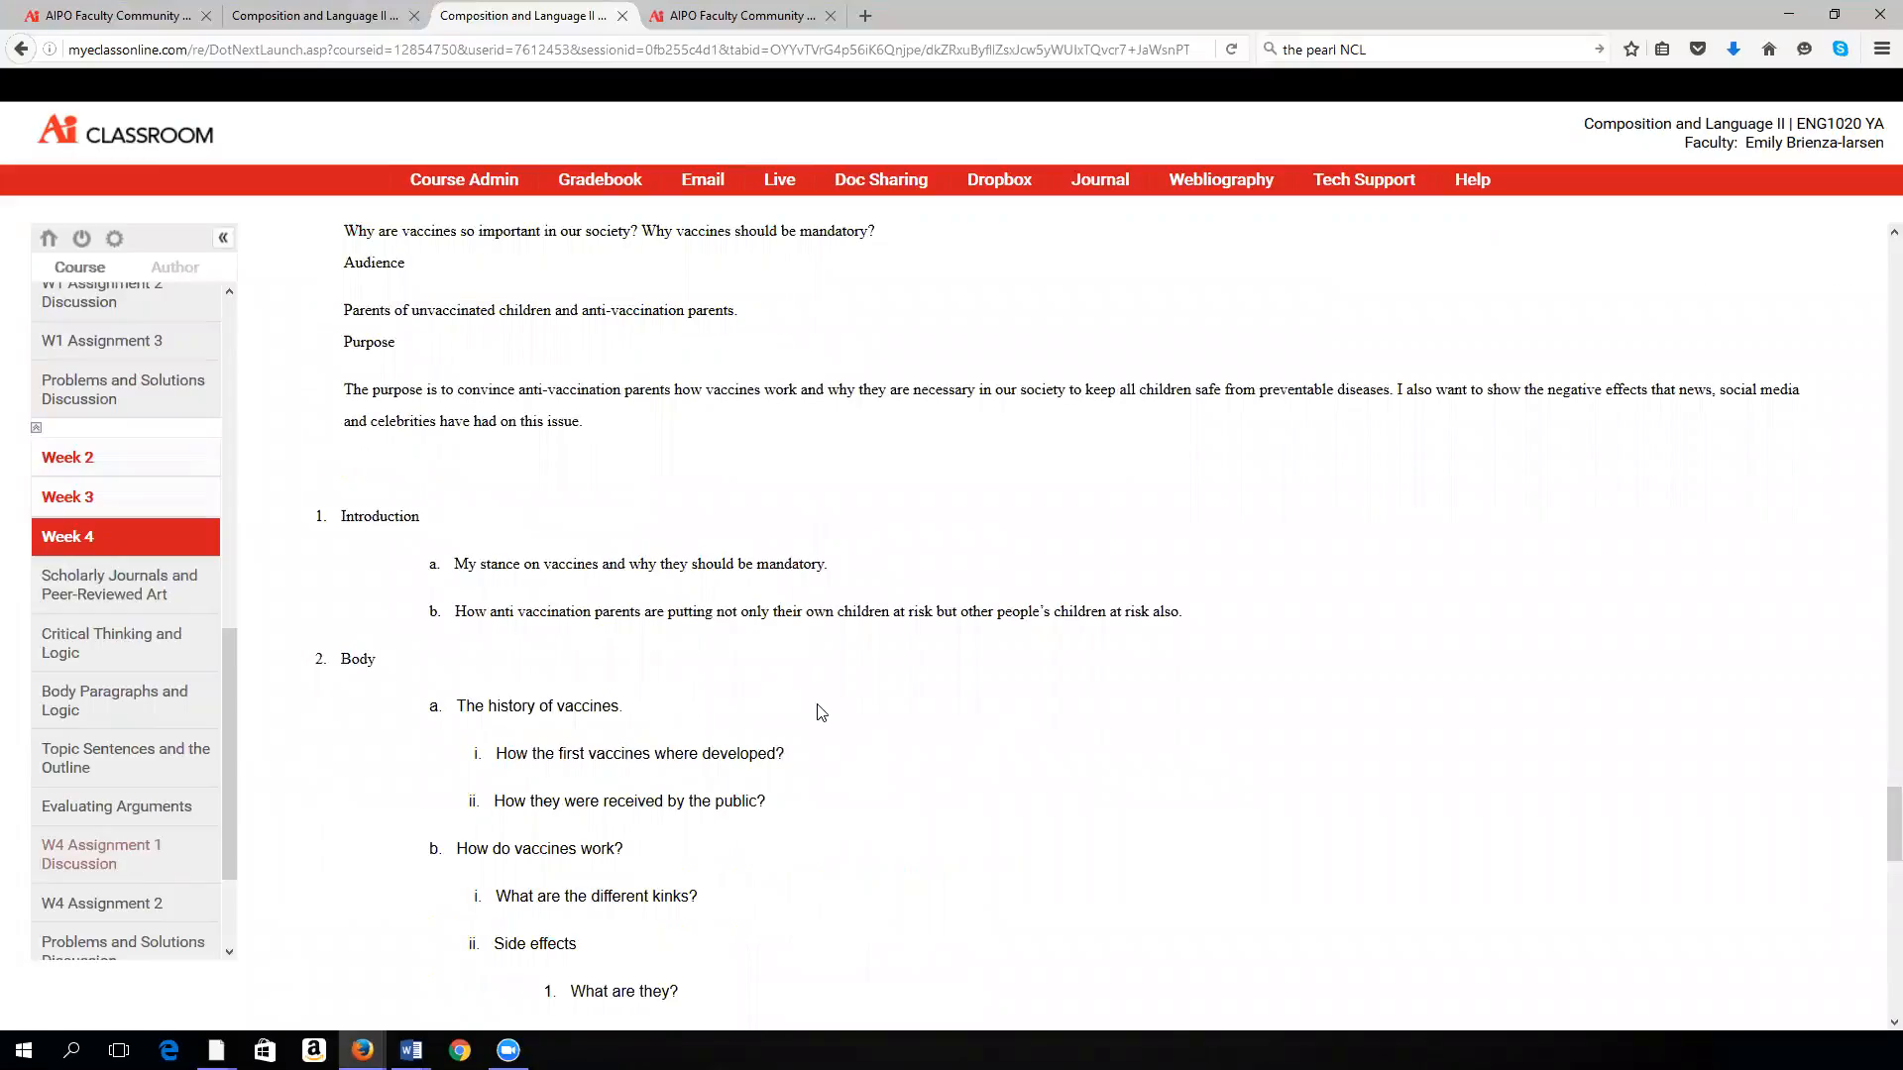
mouse_move(852, 708)
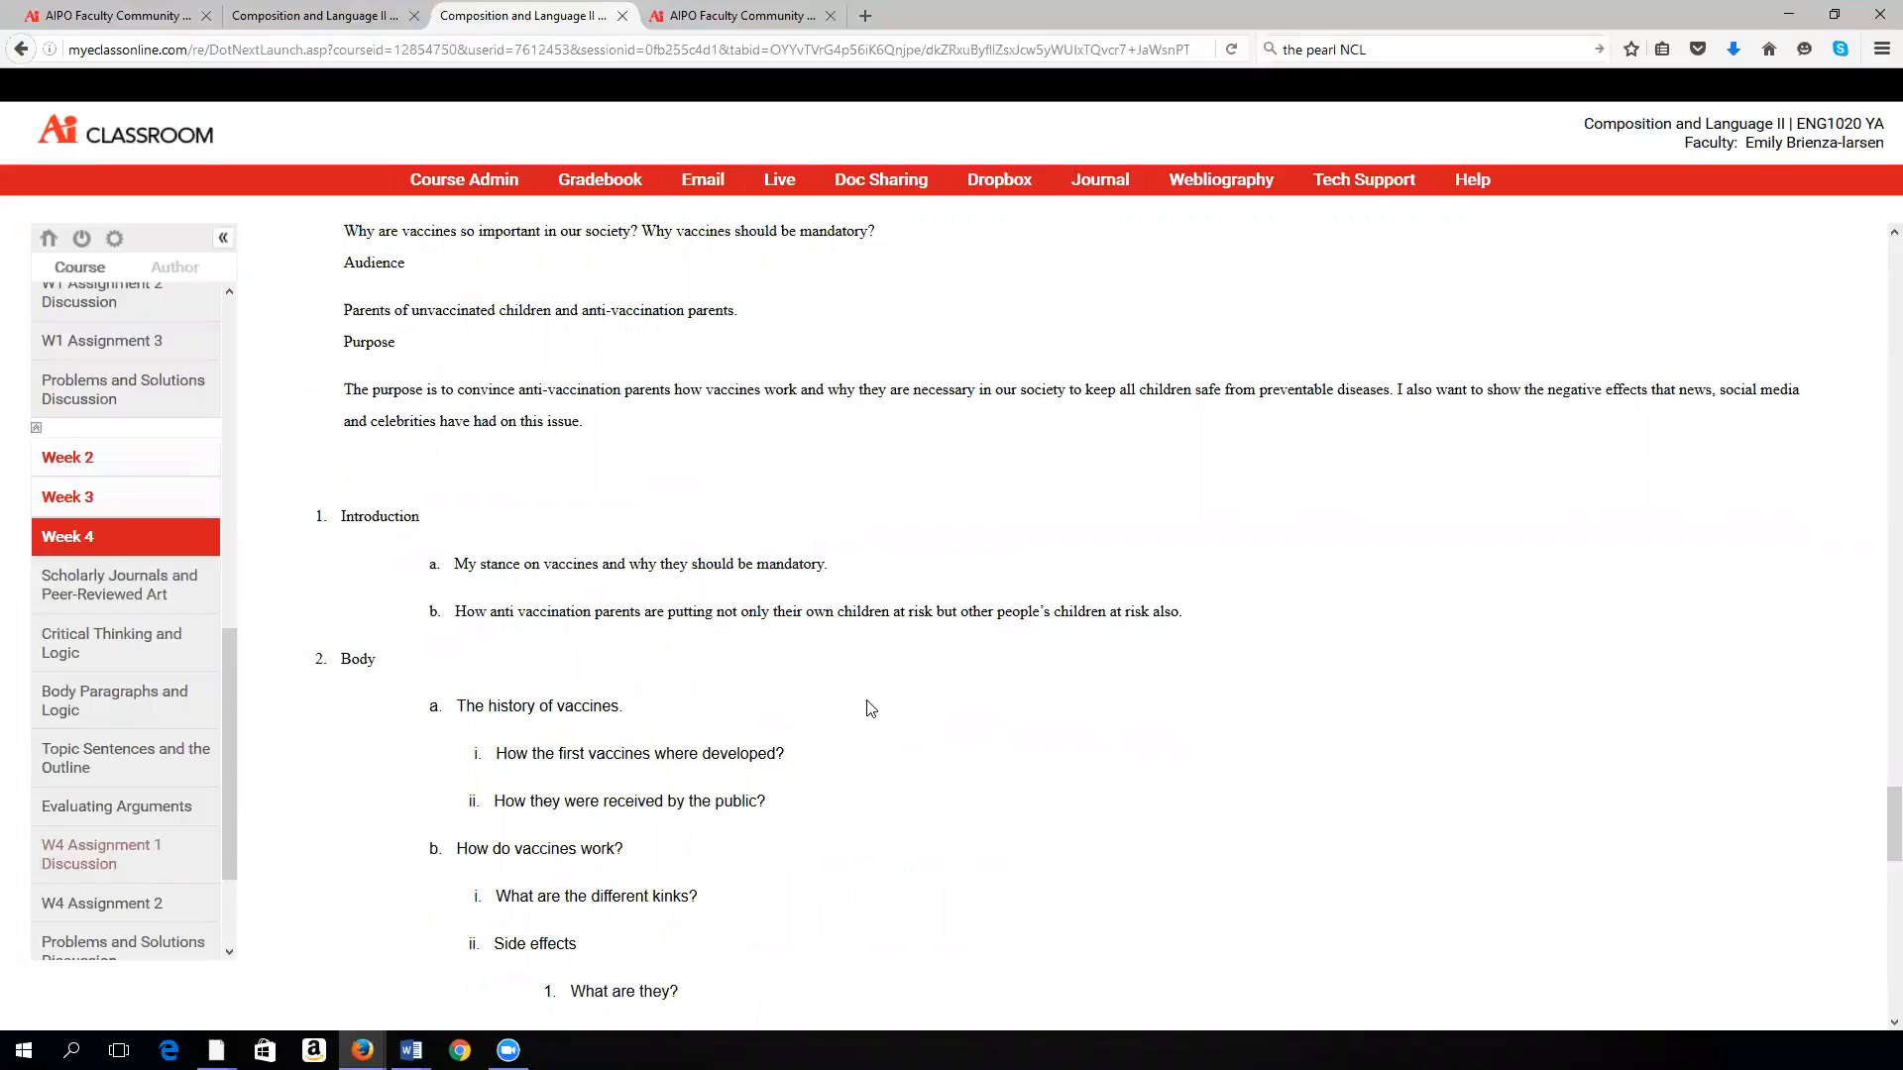
mouse_move(773, 636)
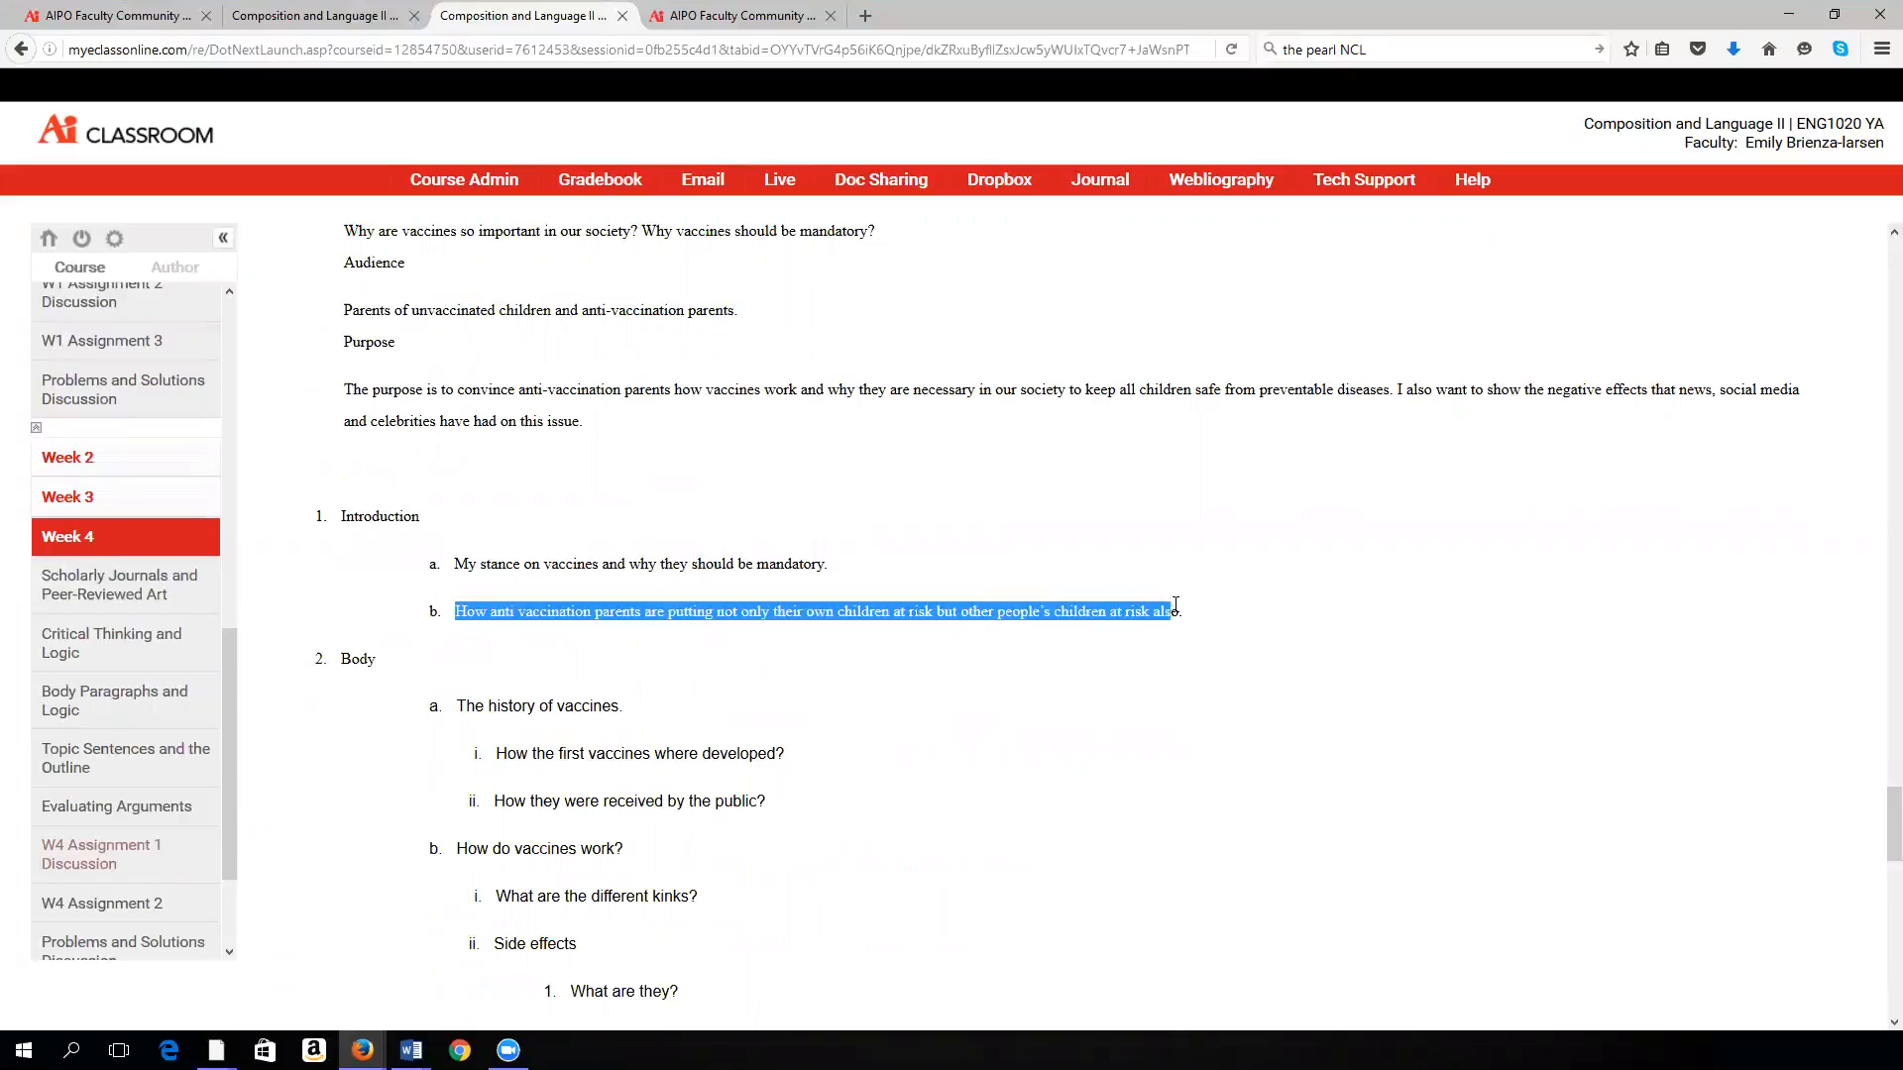
Step: Clear the introduction highlight and highlight 'How severe can they be?' under side effects
left_click(1013, 769)
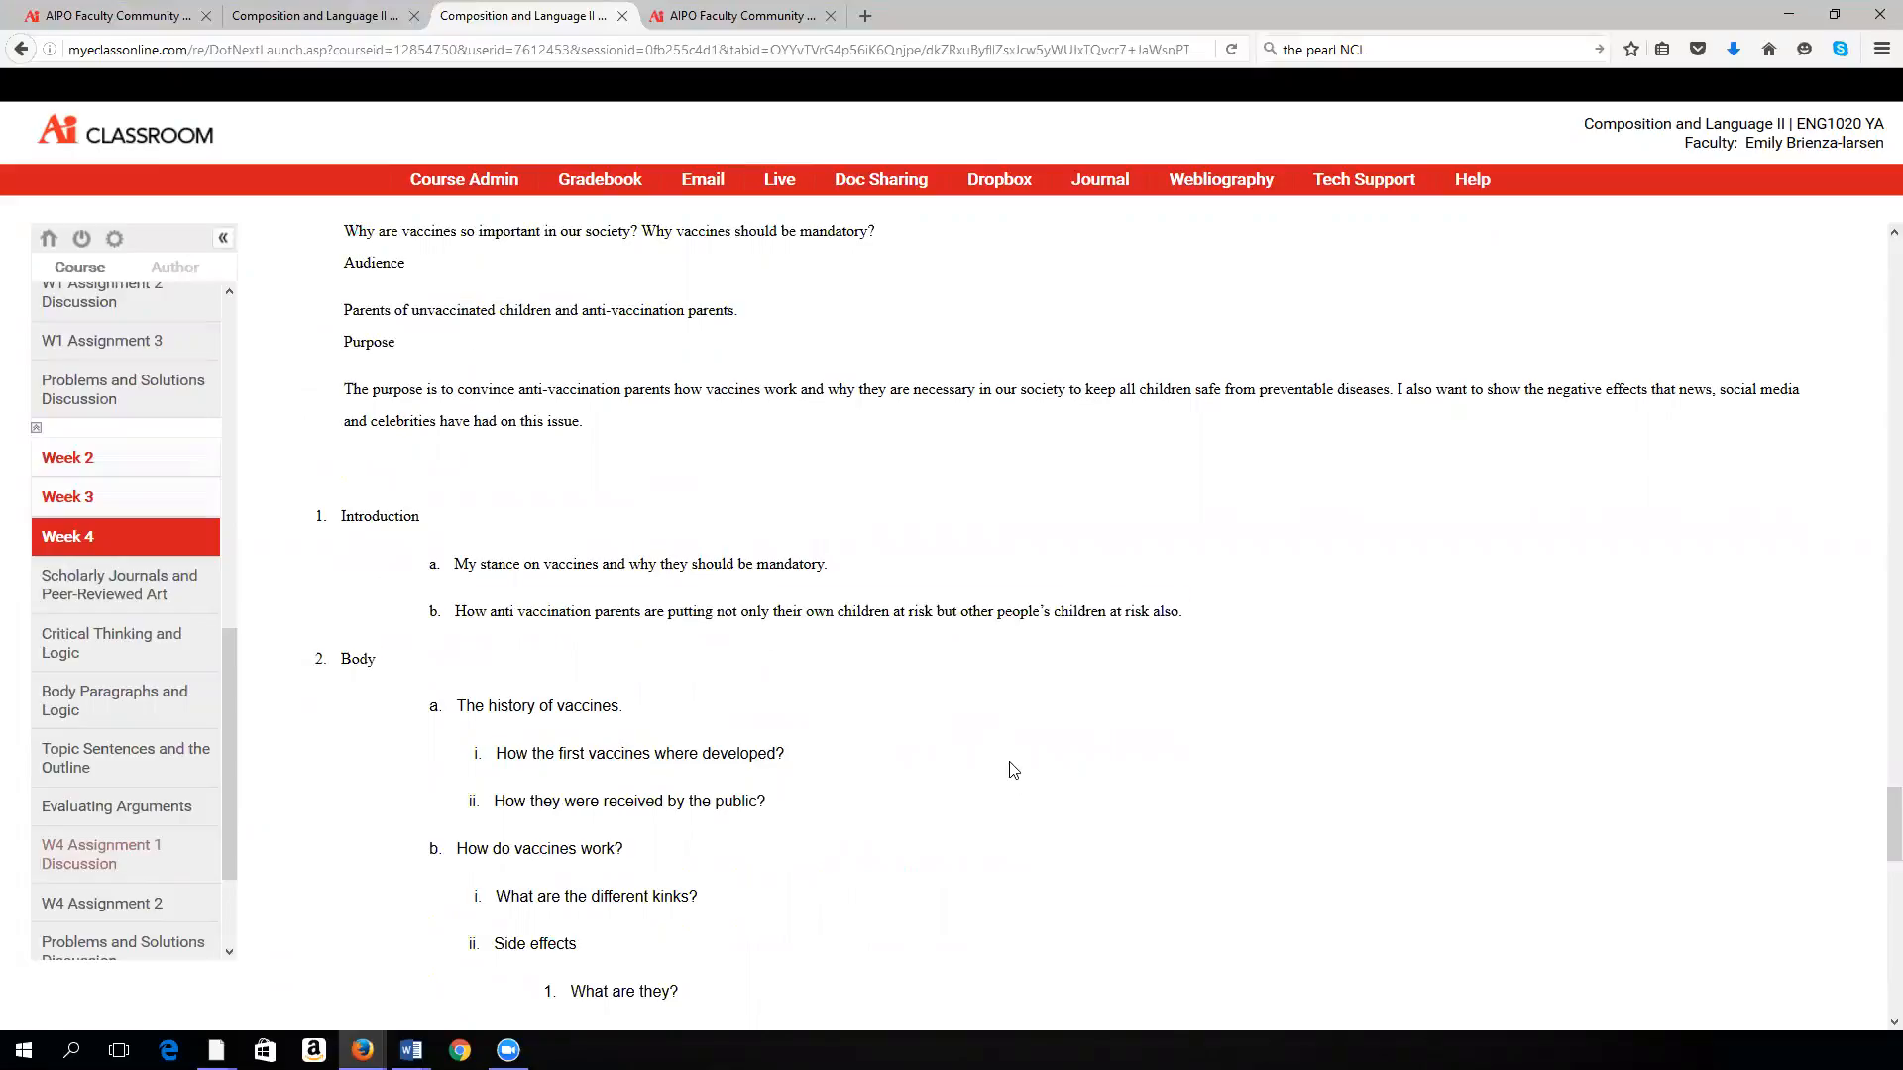
scroll("down", 3)
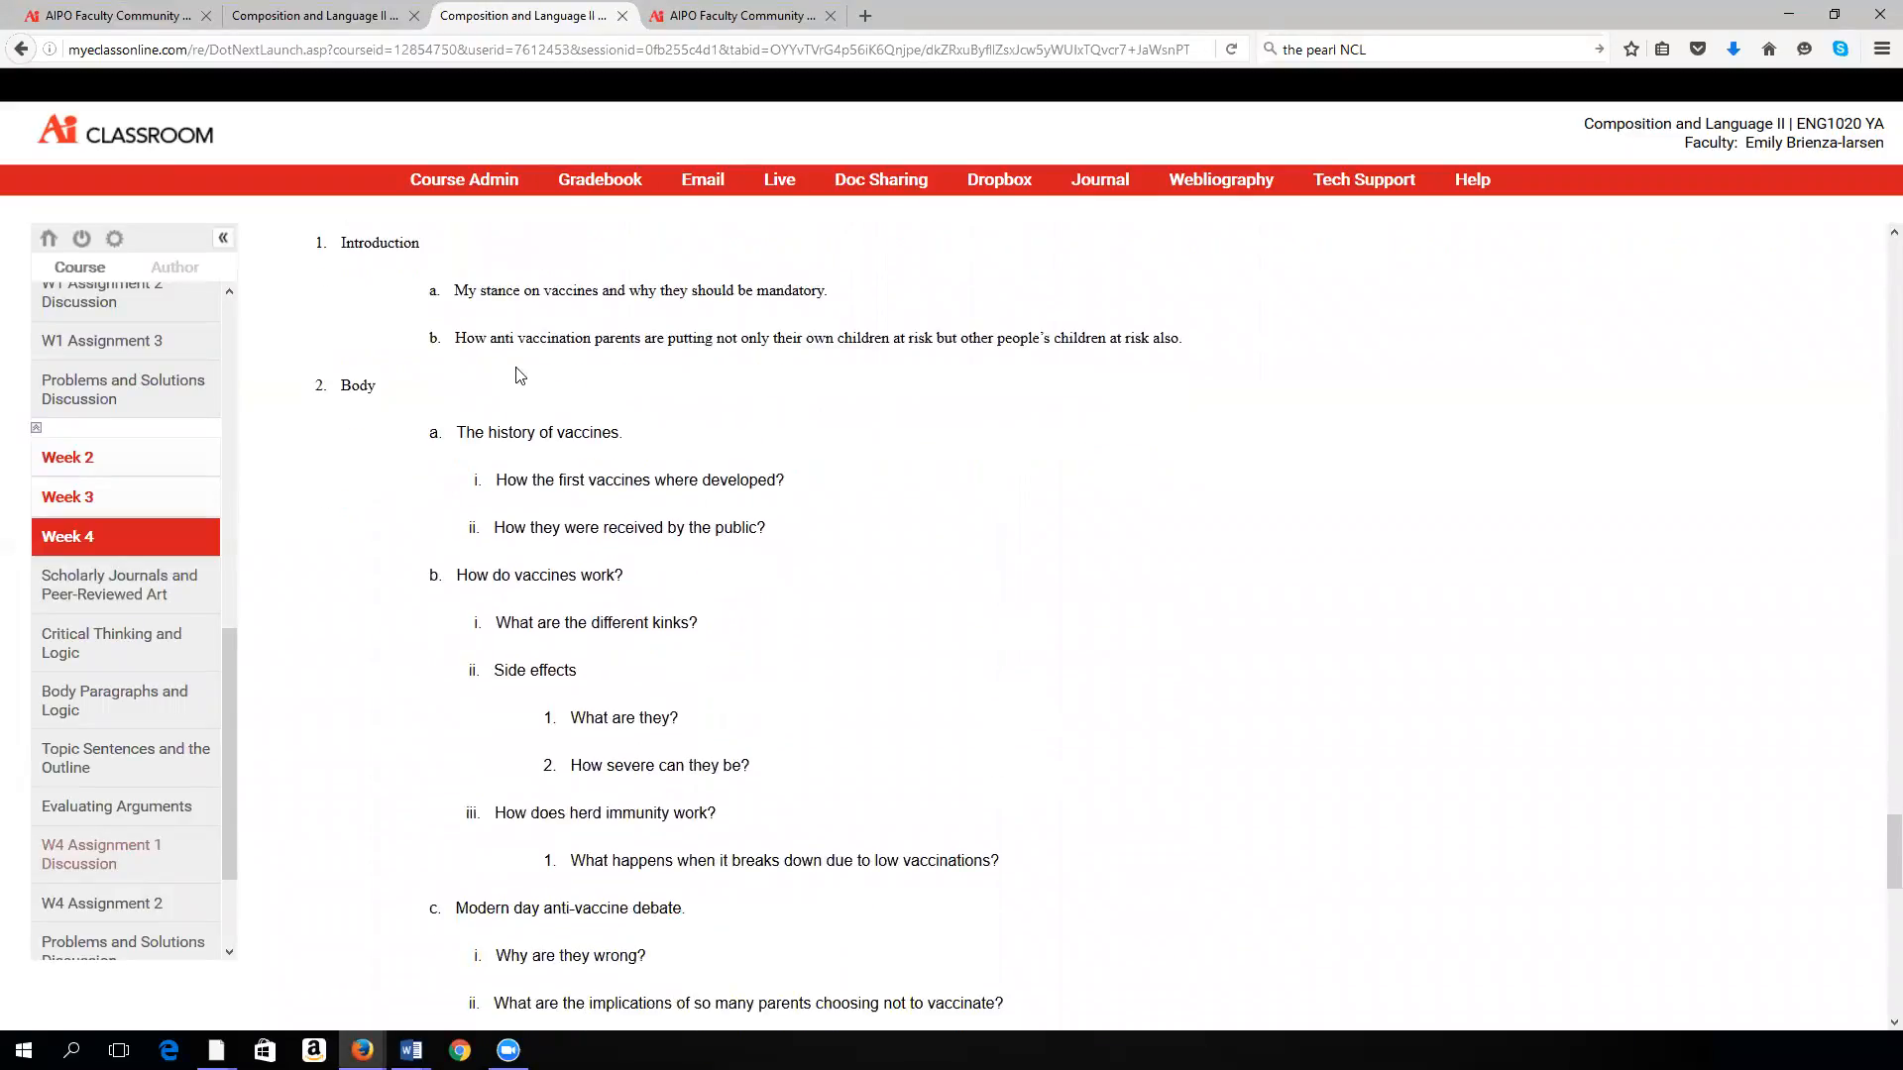
mouse_move(750, 545)
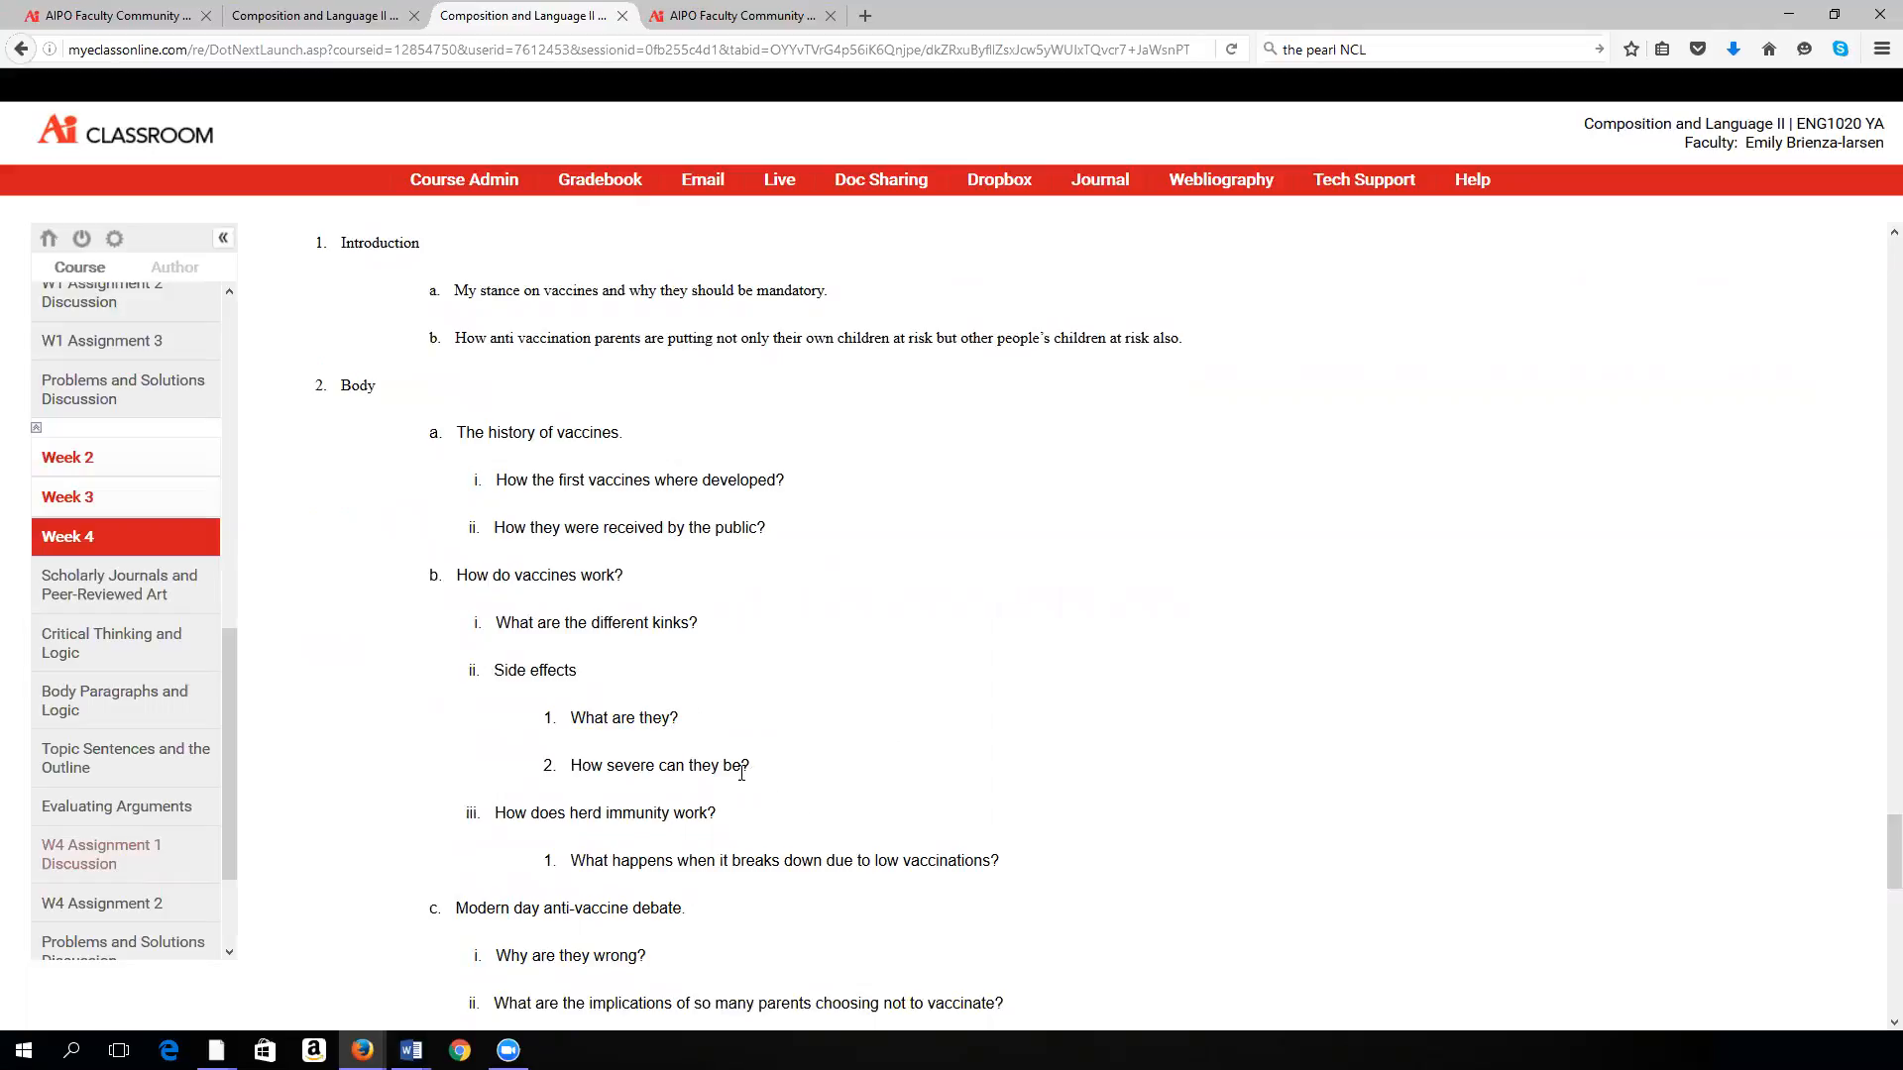
left_click_drag(614, 765, 749, 765)
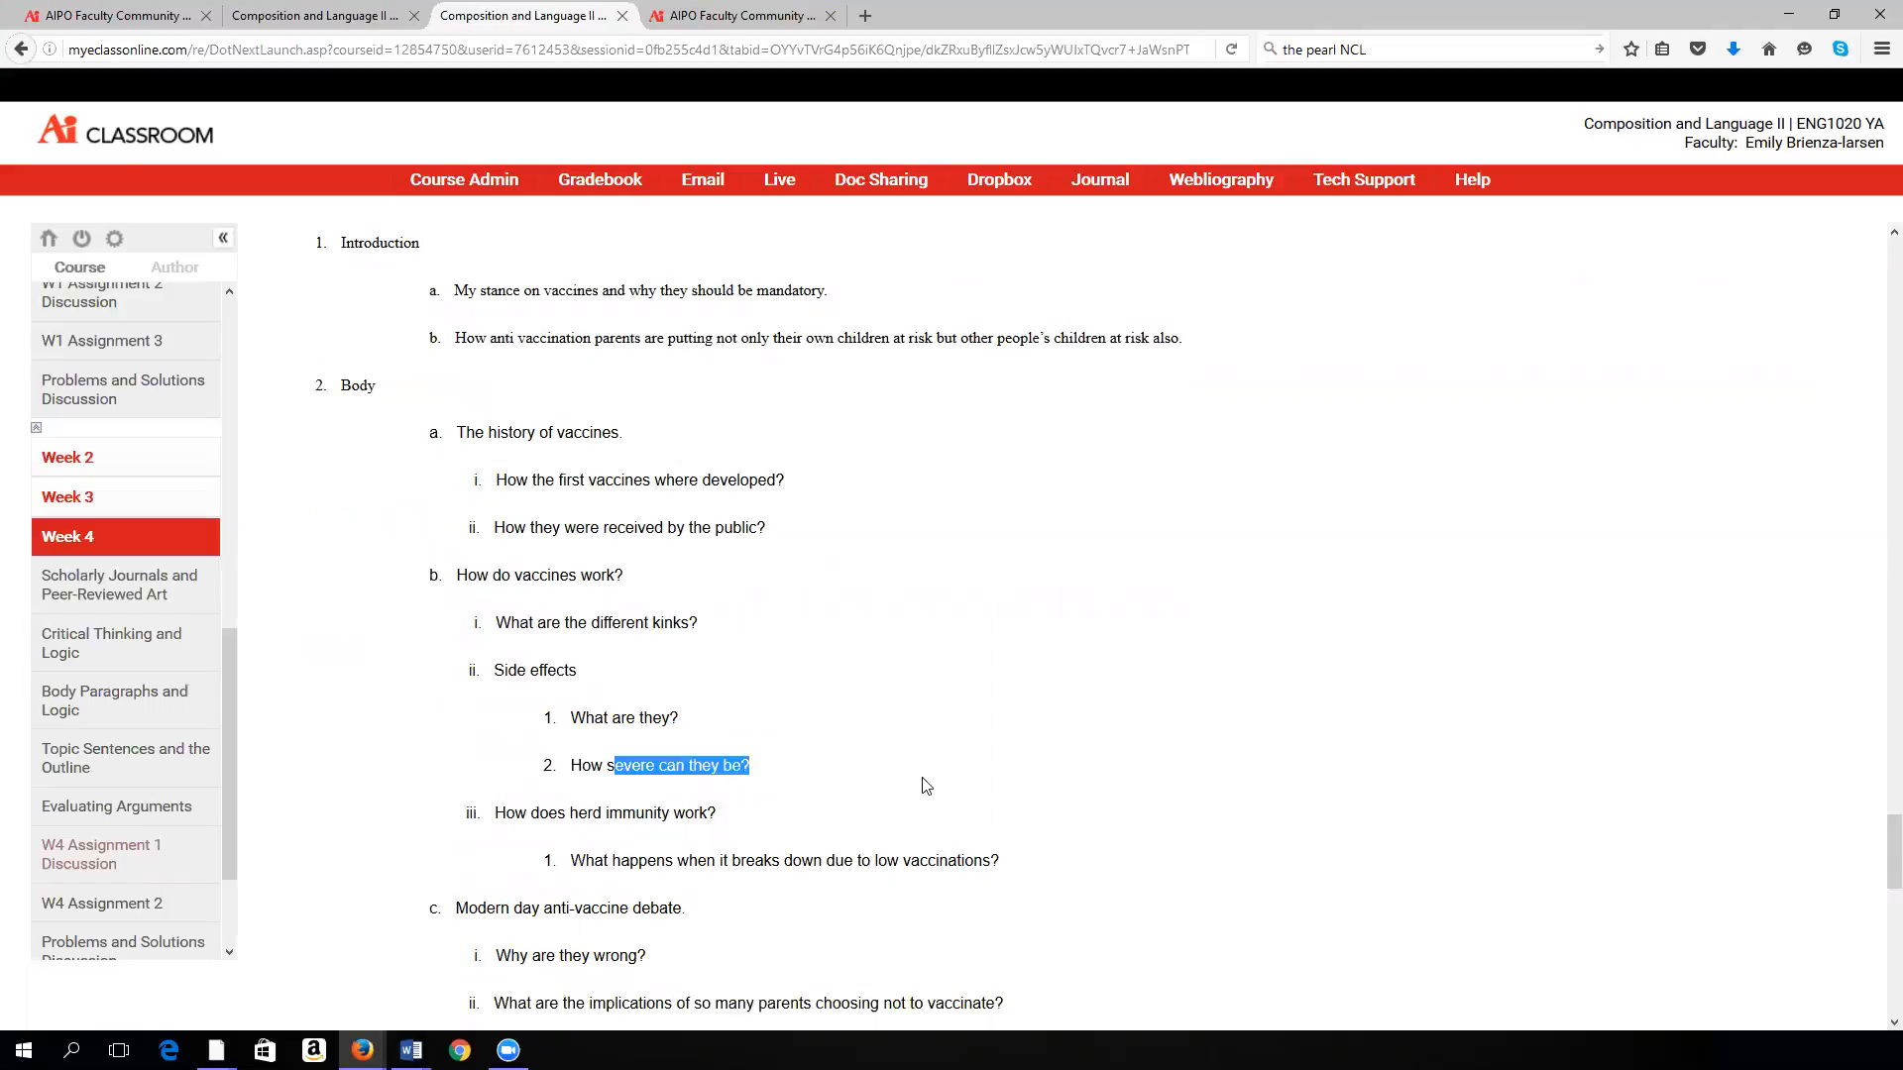
mouse_move(1017, 842)
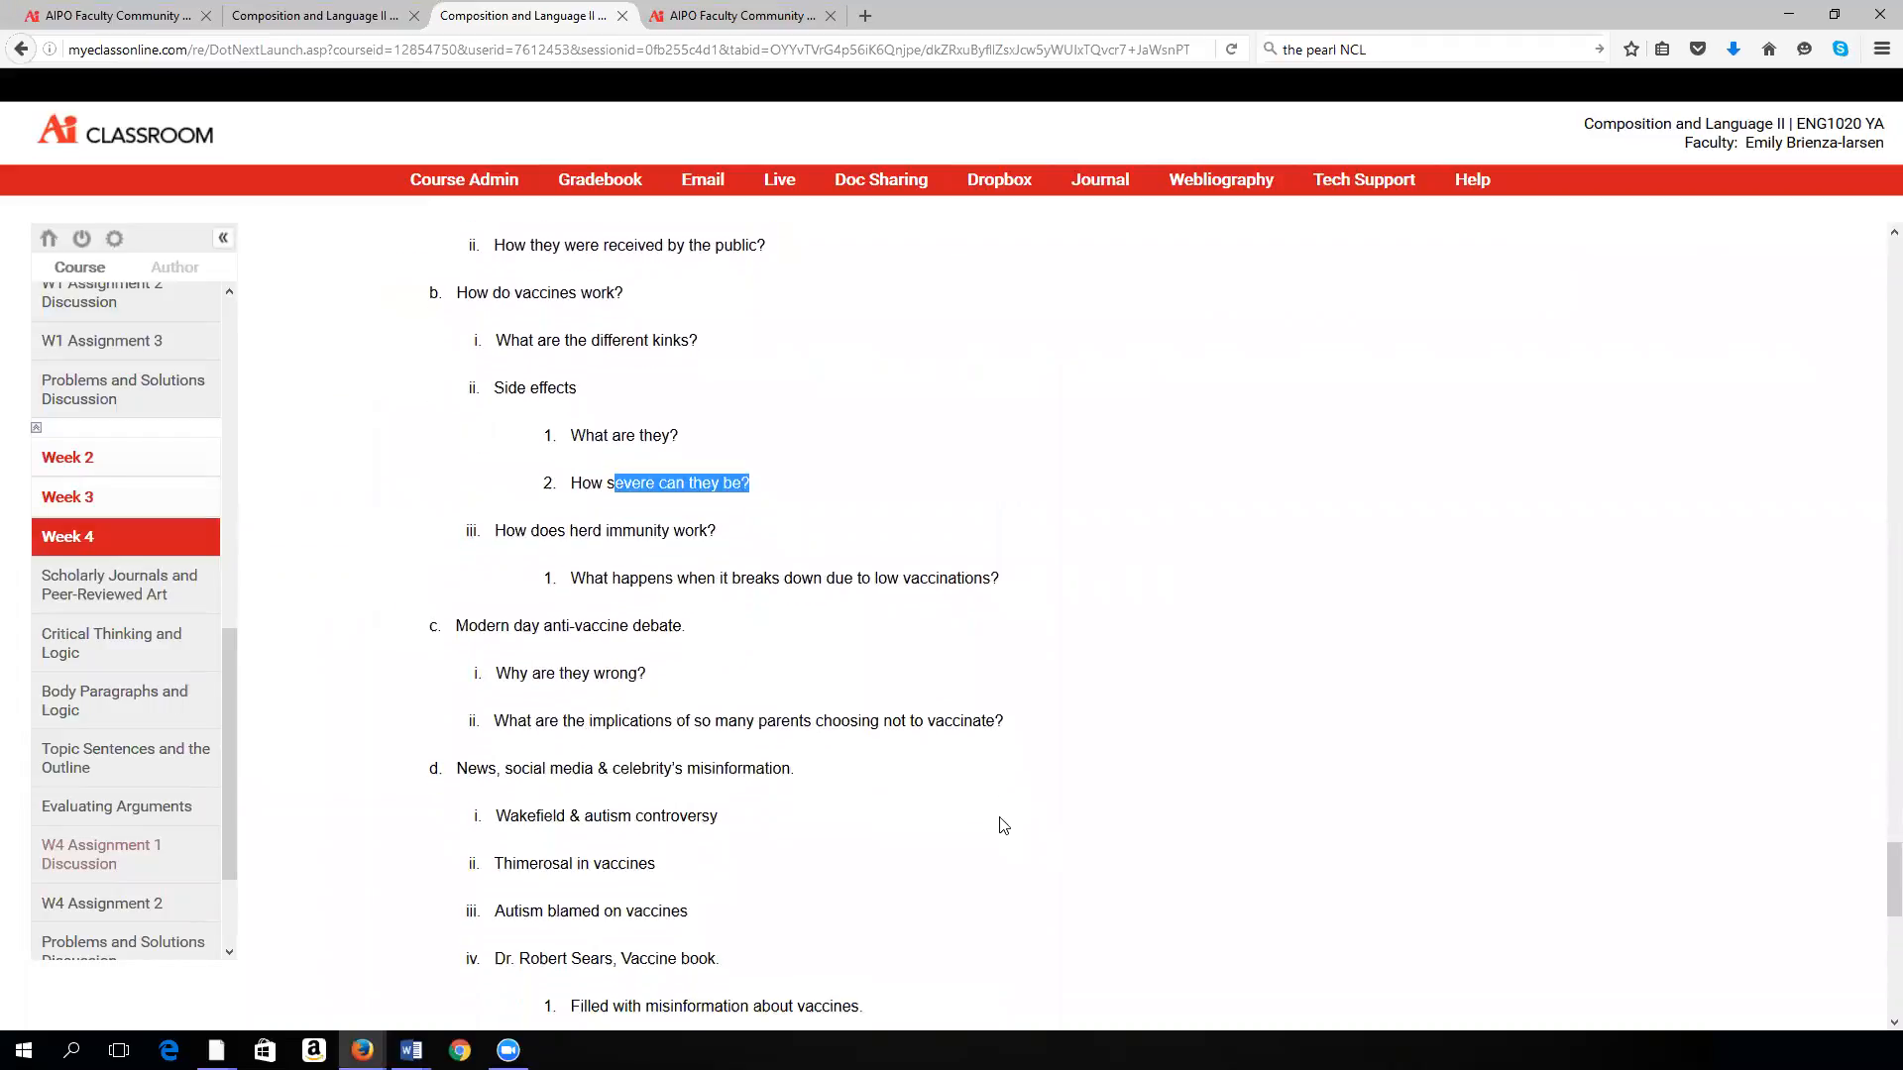
scroll("down", 3)
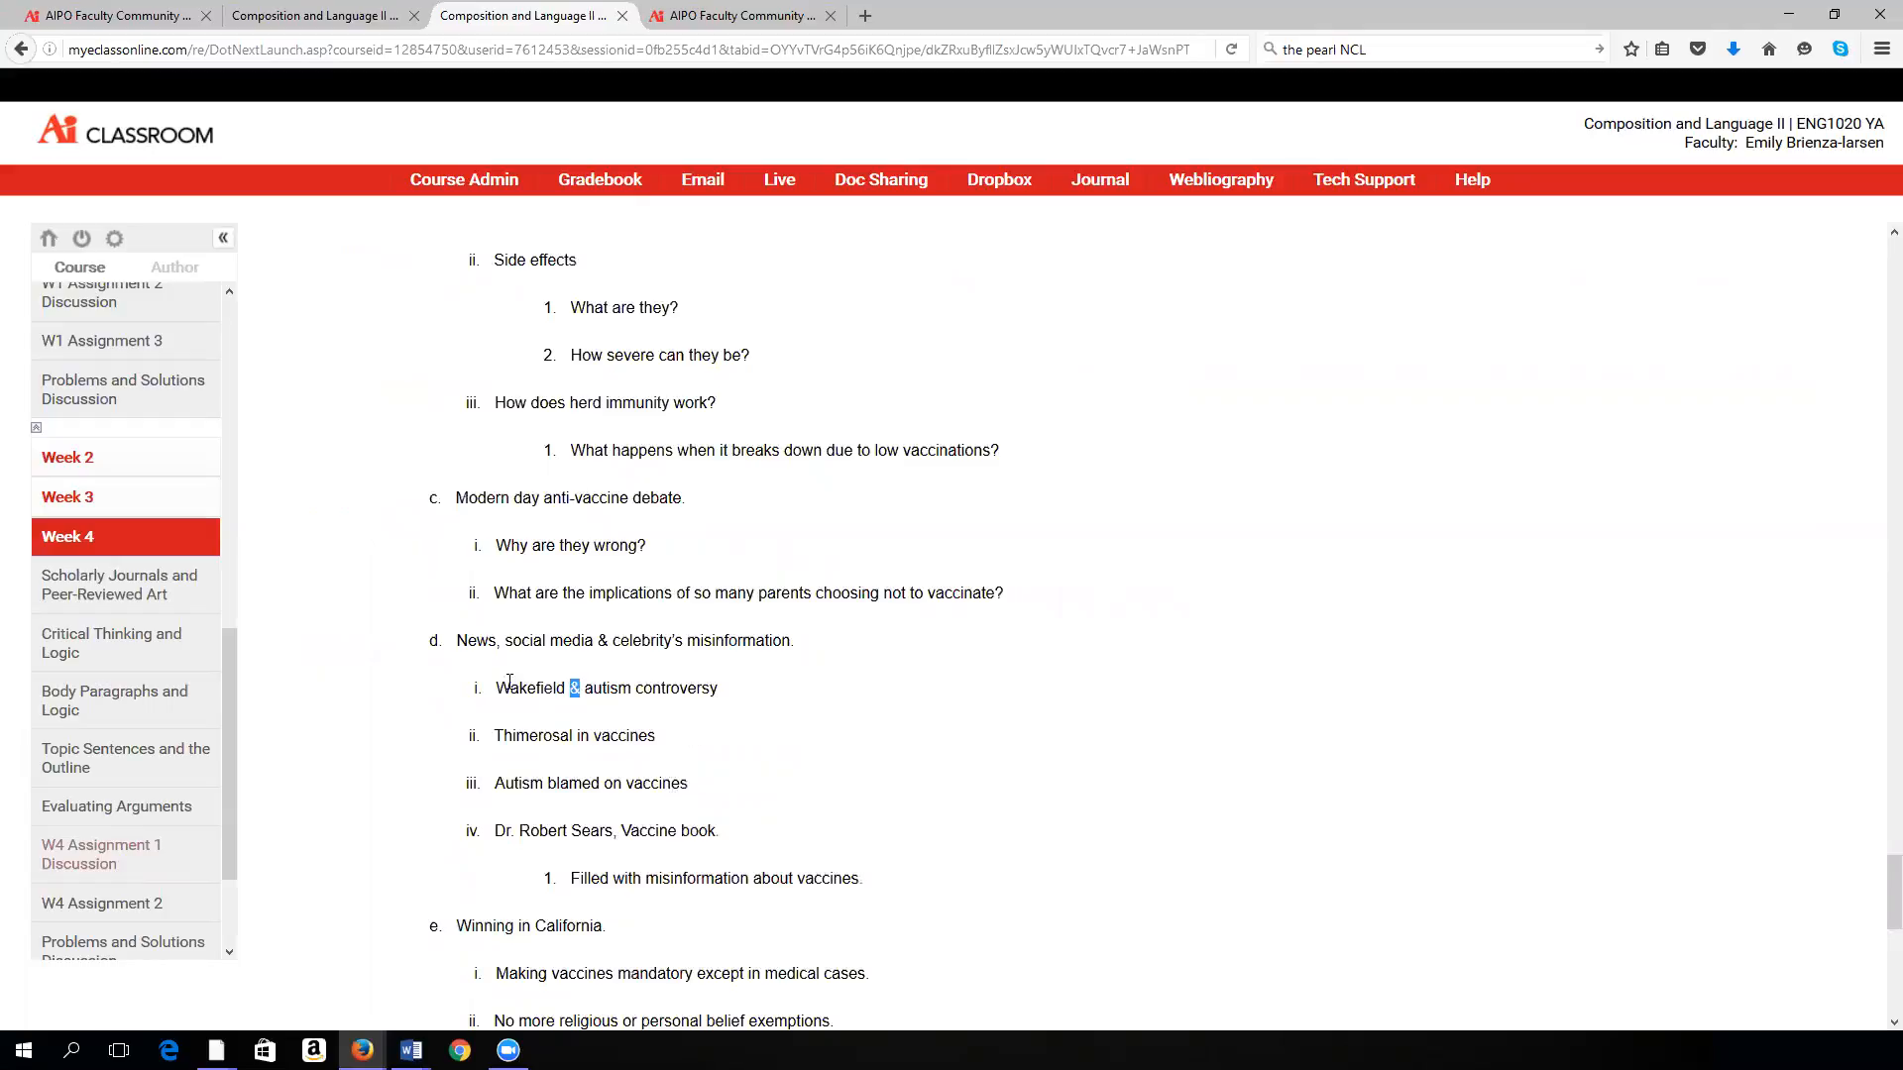
Step: Scroll down to the misinformation section with the autism and Dr. Robert Sears points
scroll("down", 3)
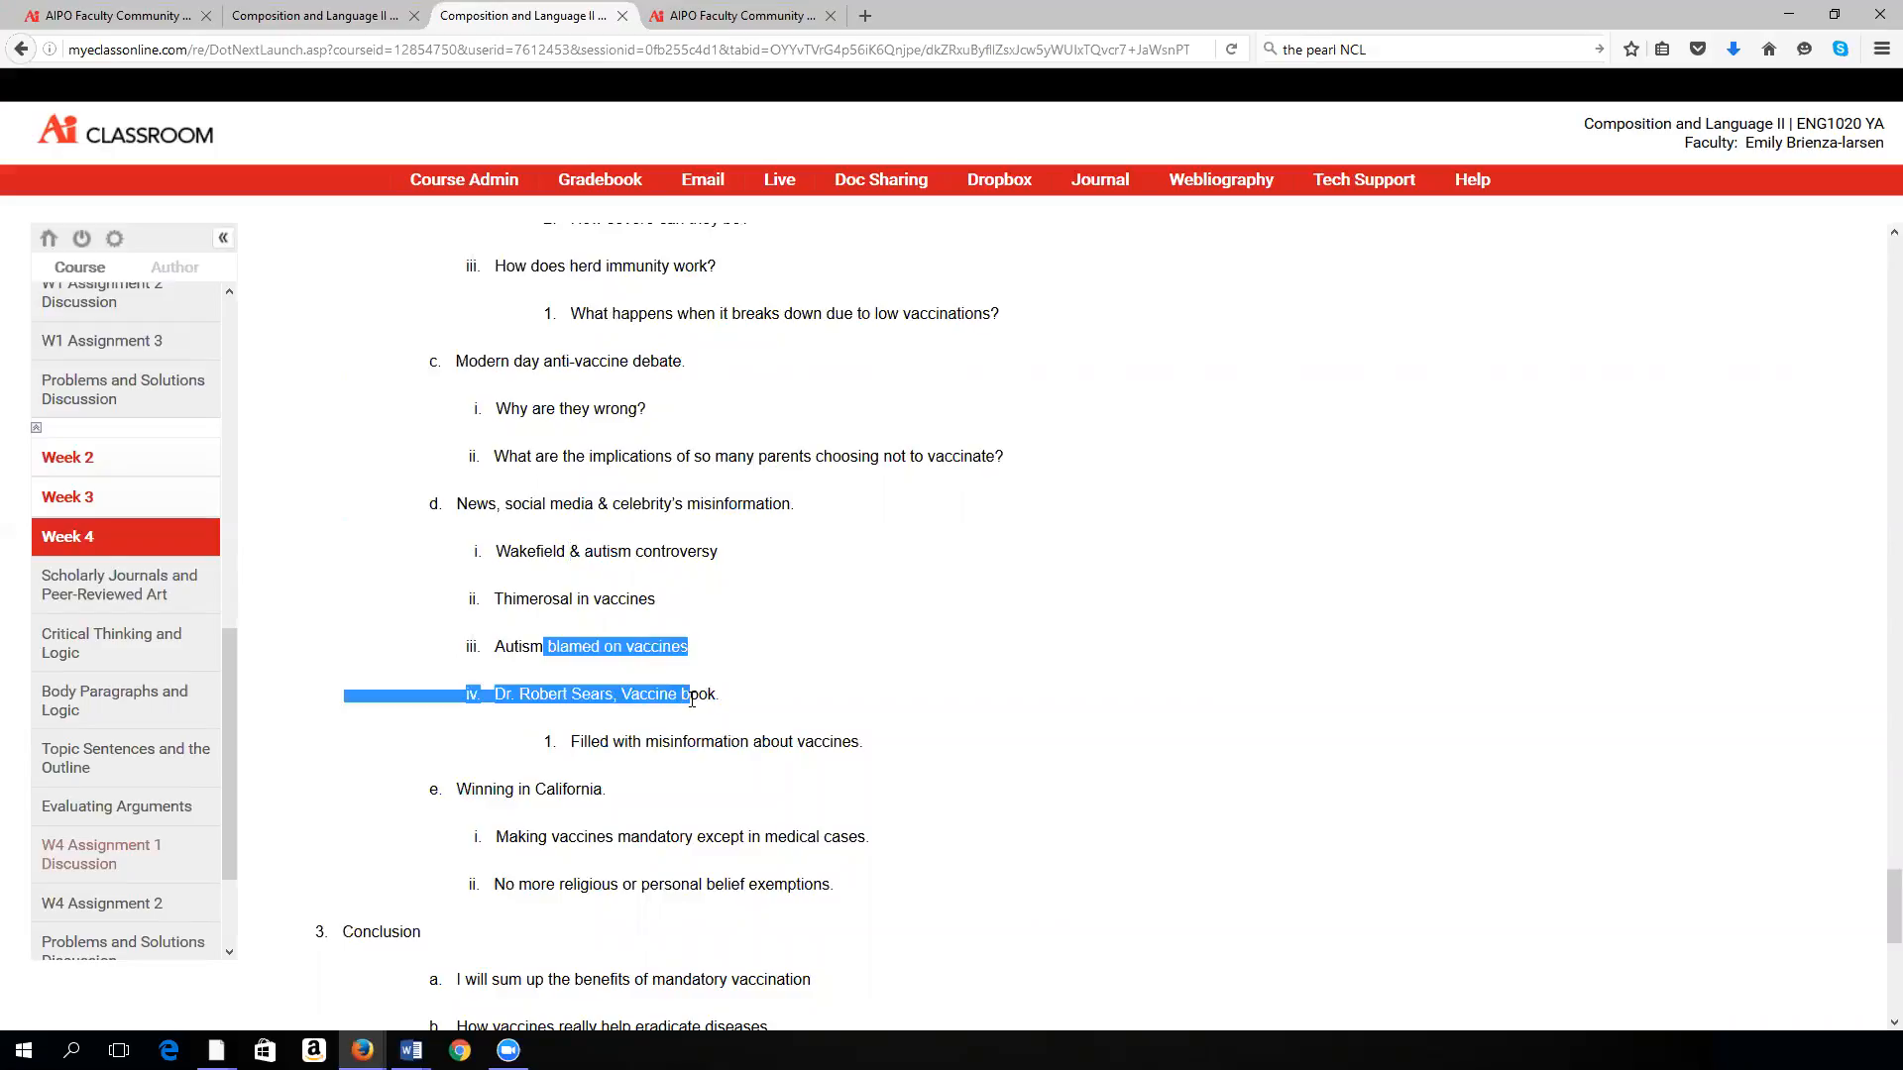
Step: Extend the highlight onto 'Filled with misinformation about vaccines'
left_click_drag(686, 694, 734, 741)
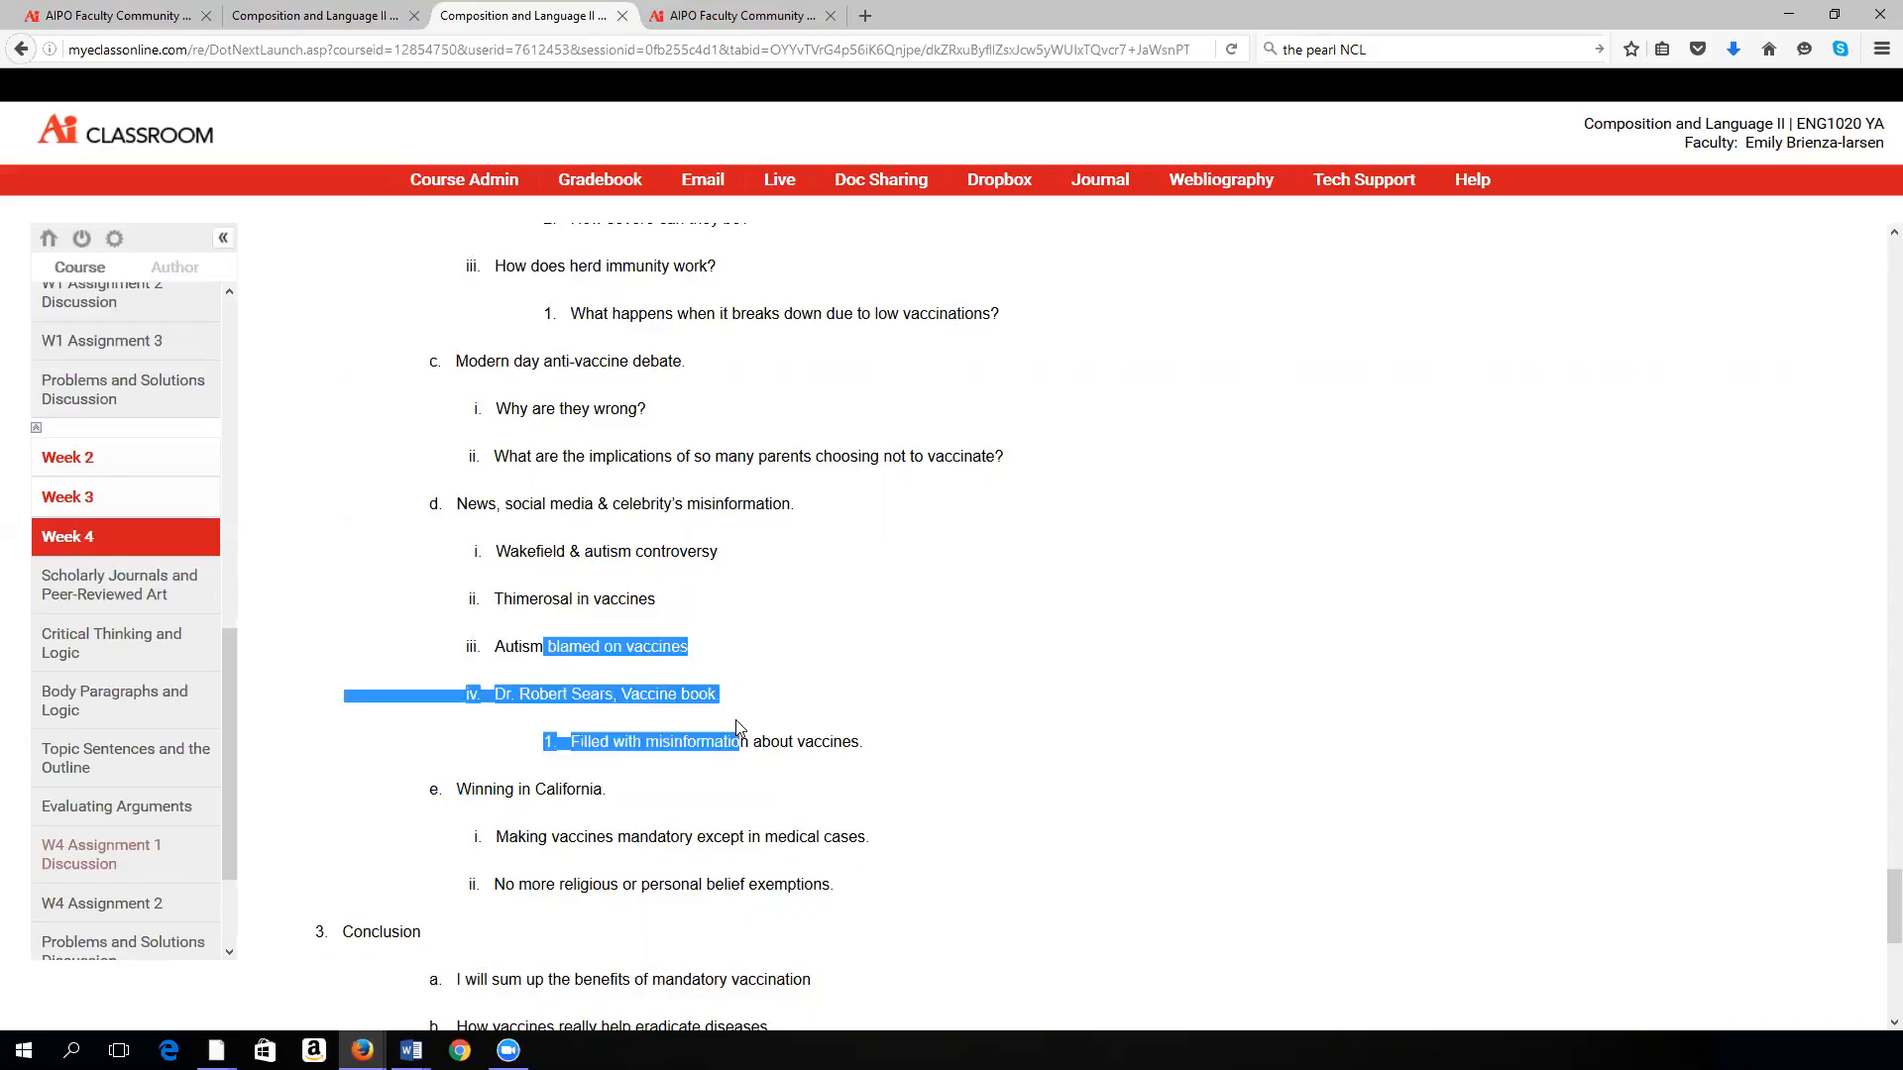
mouse_move(490, 692)
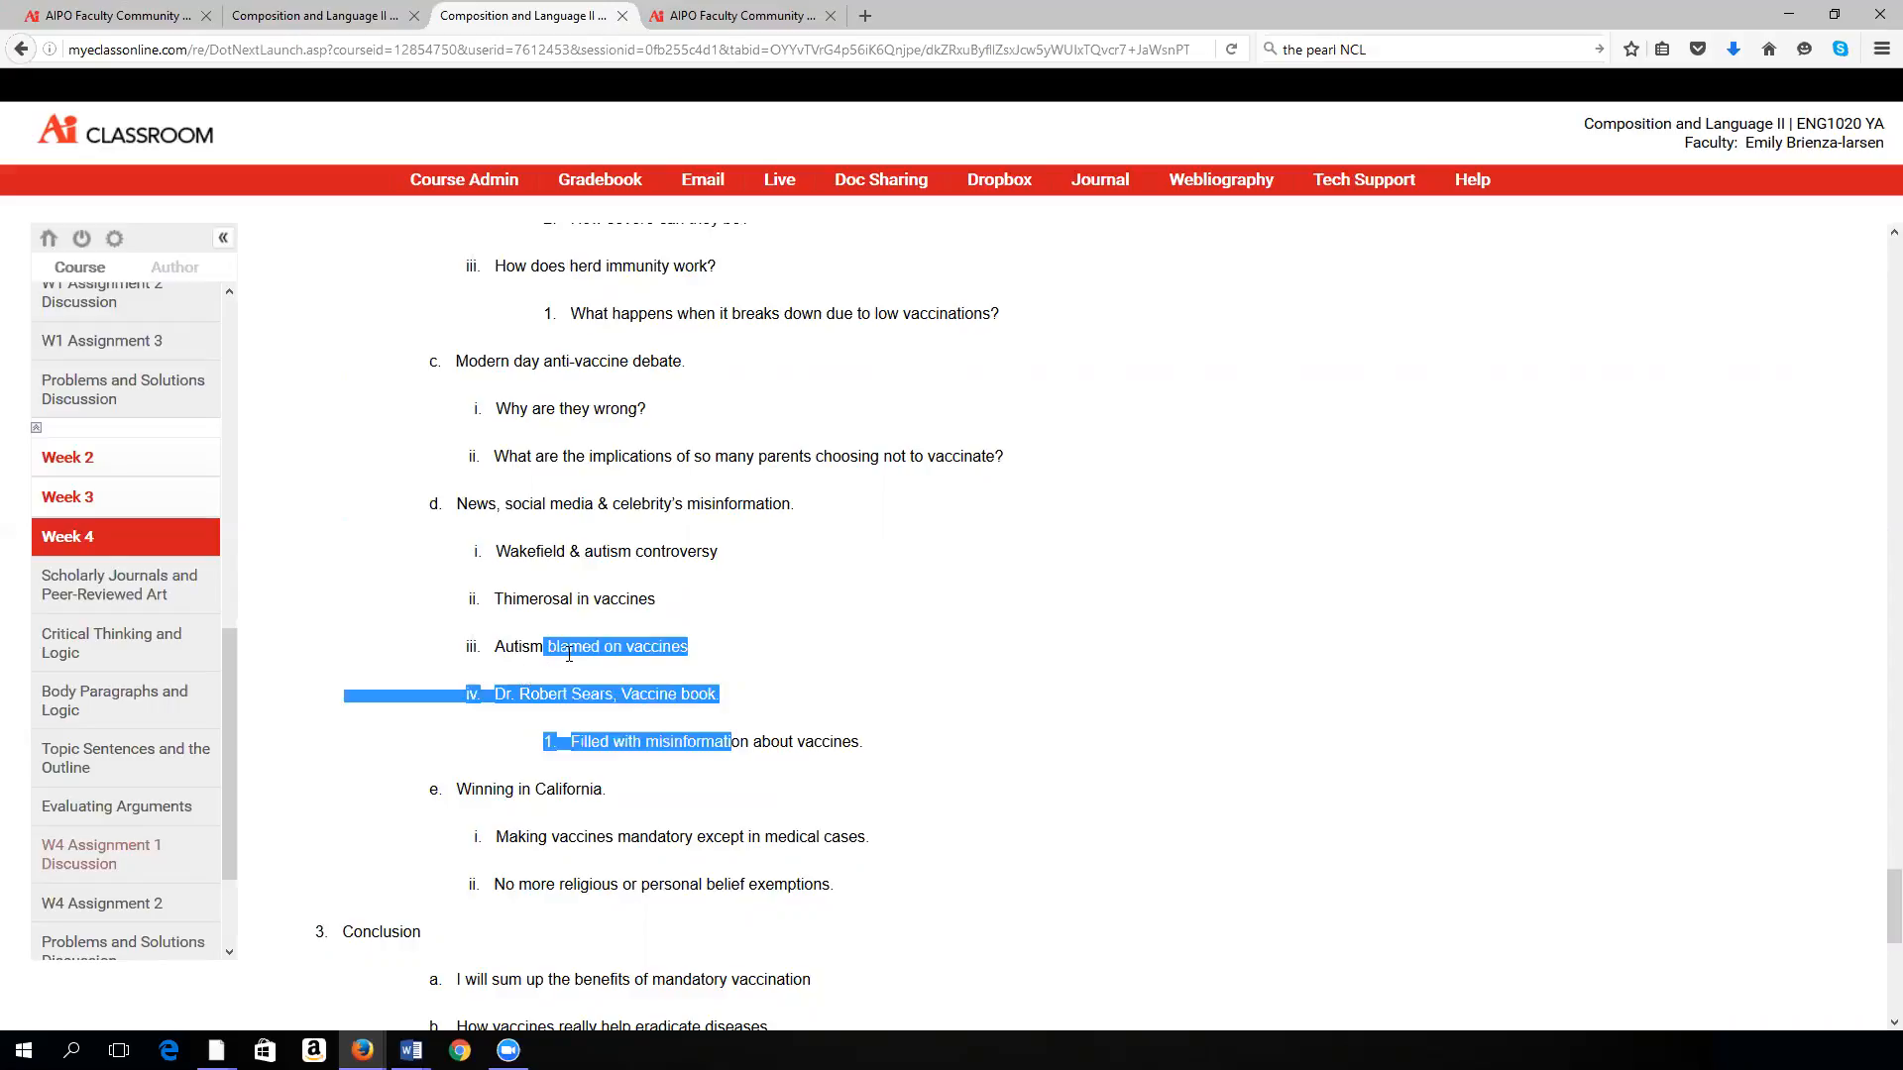
mouse_move(446, 652)
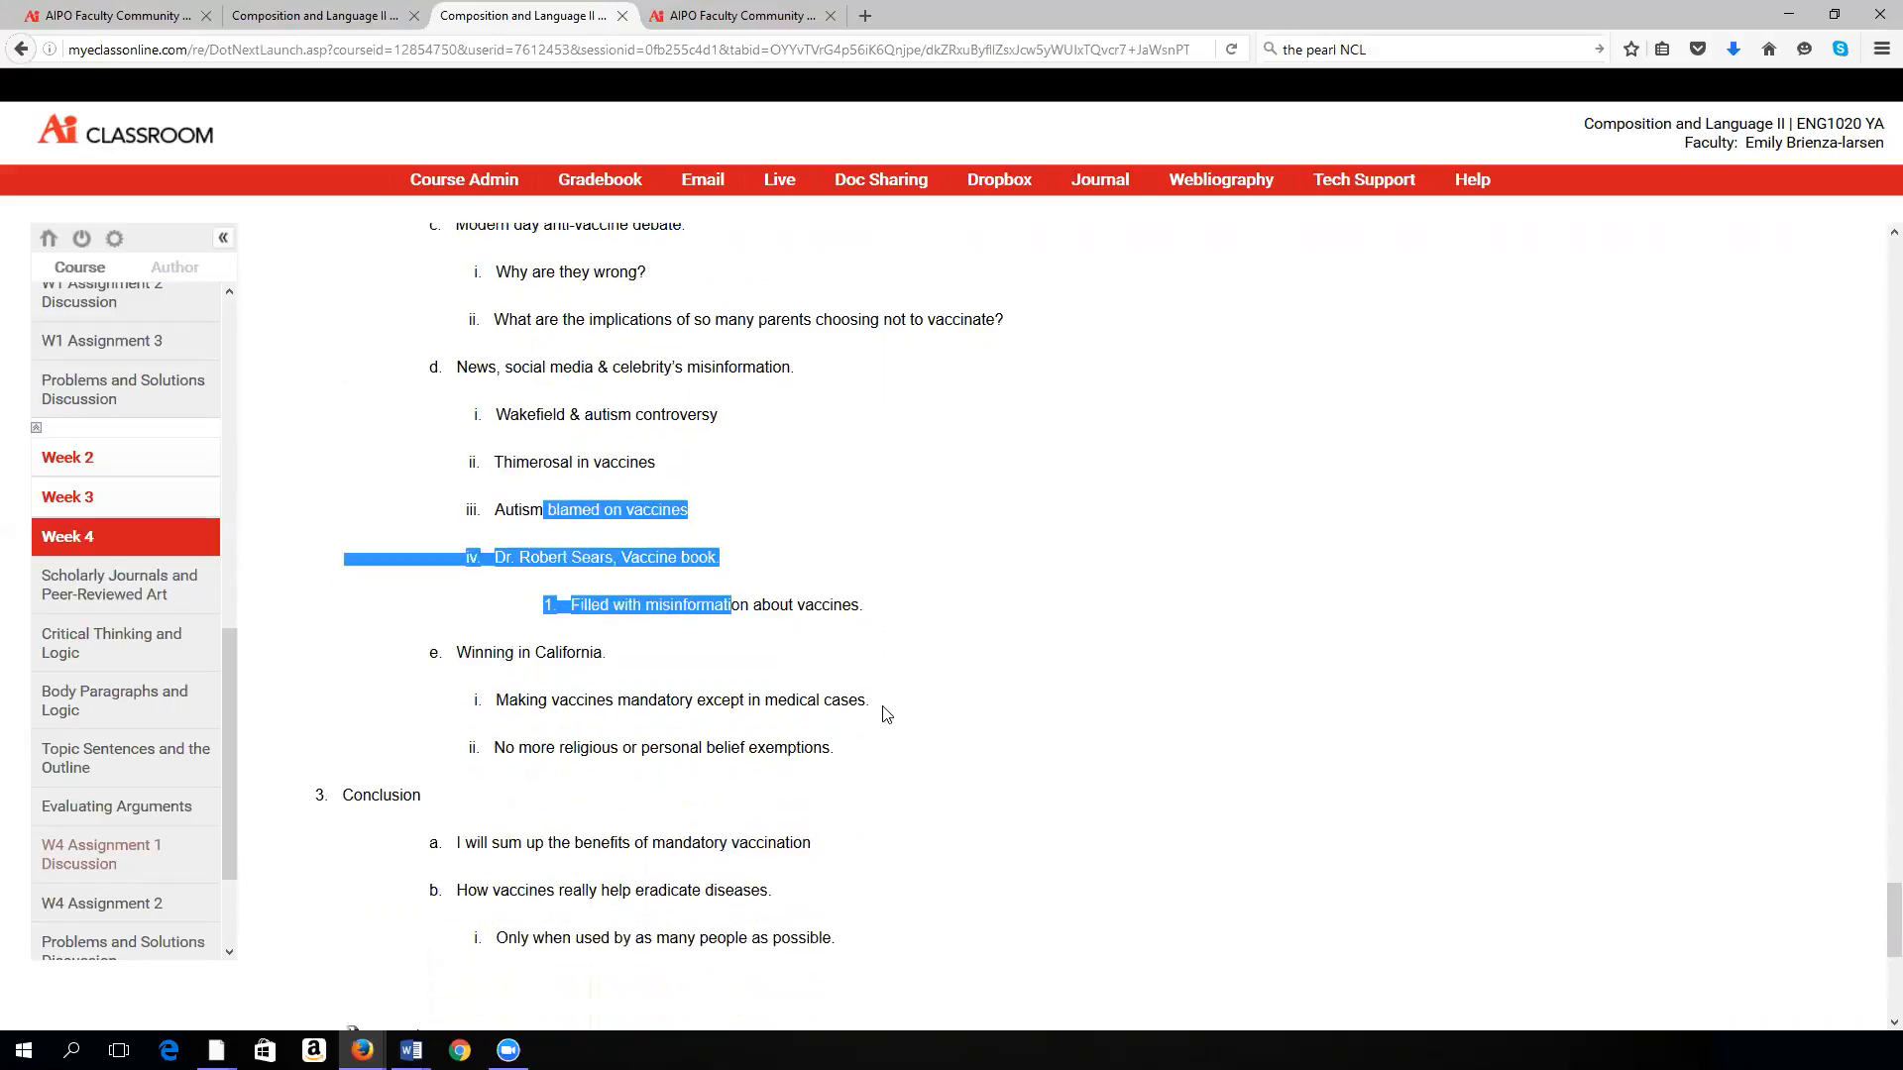
scroll("down", 3)
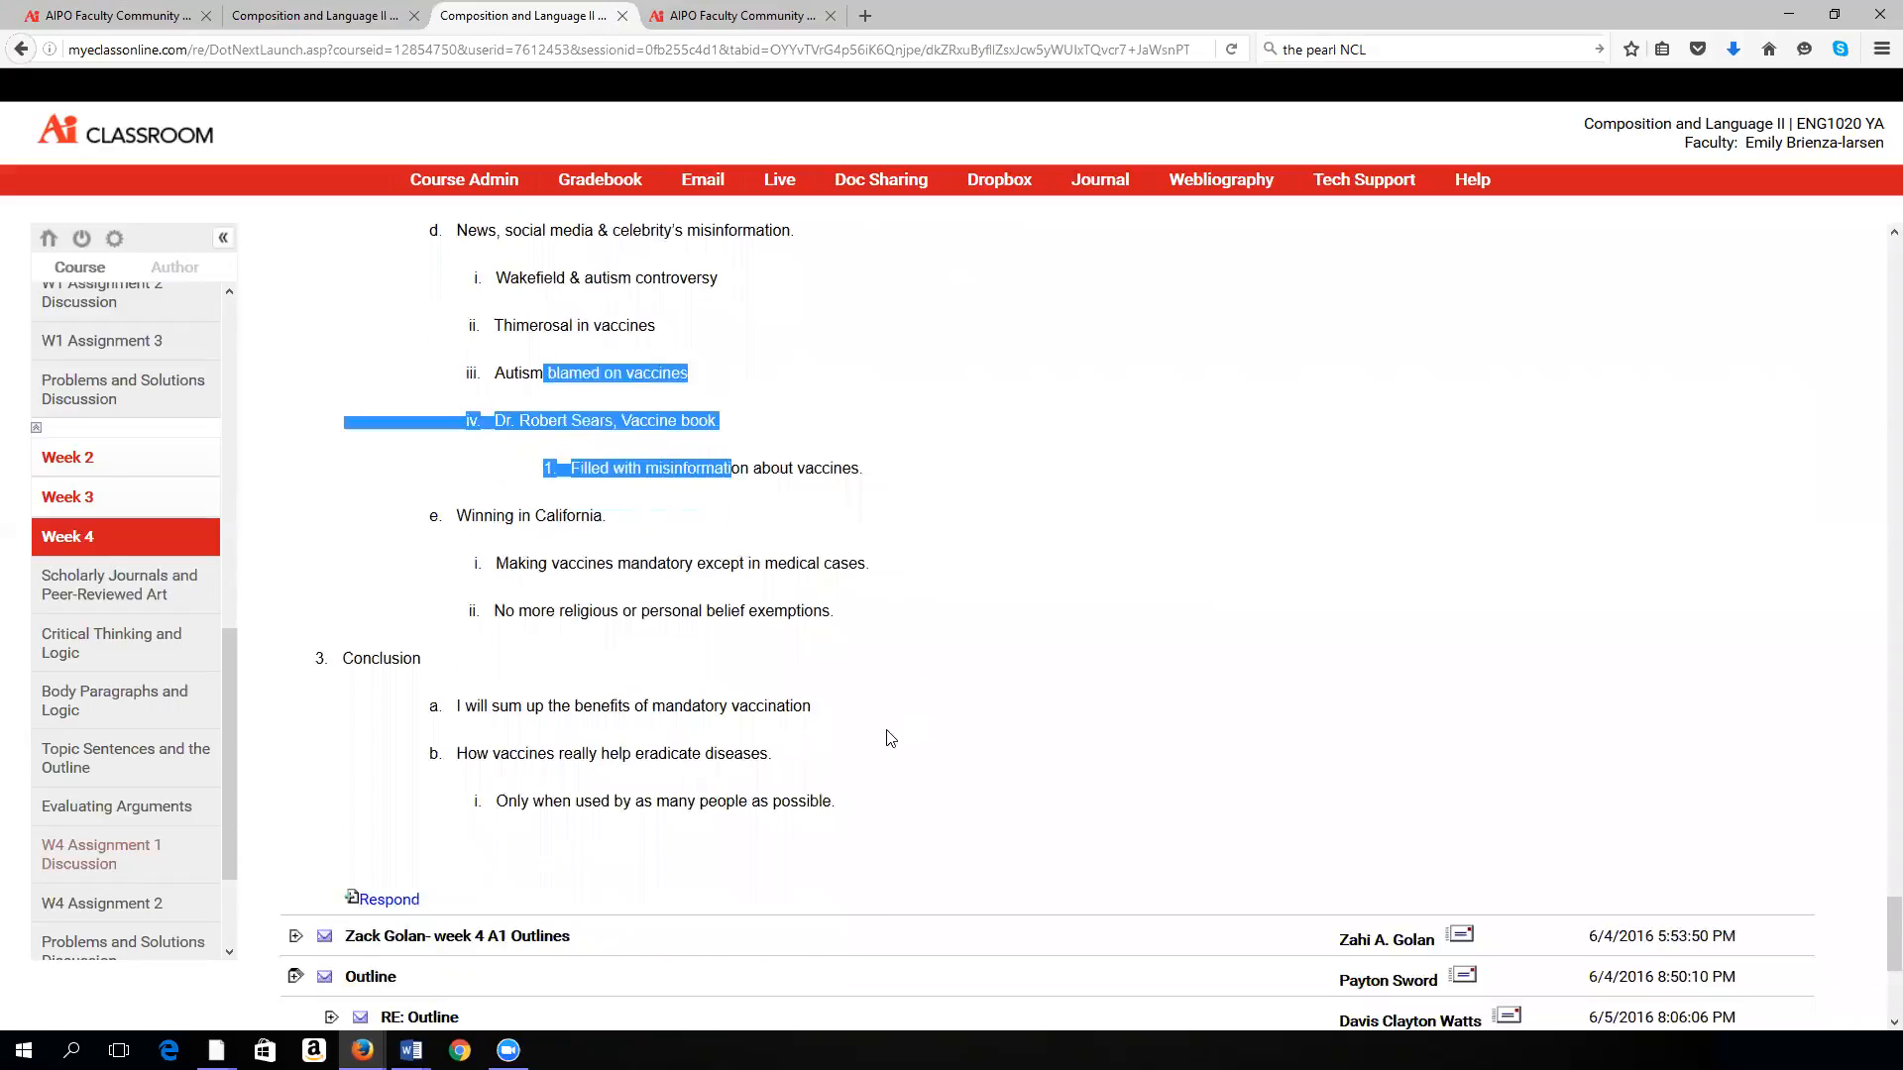
scroll("up", 3)
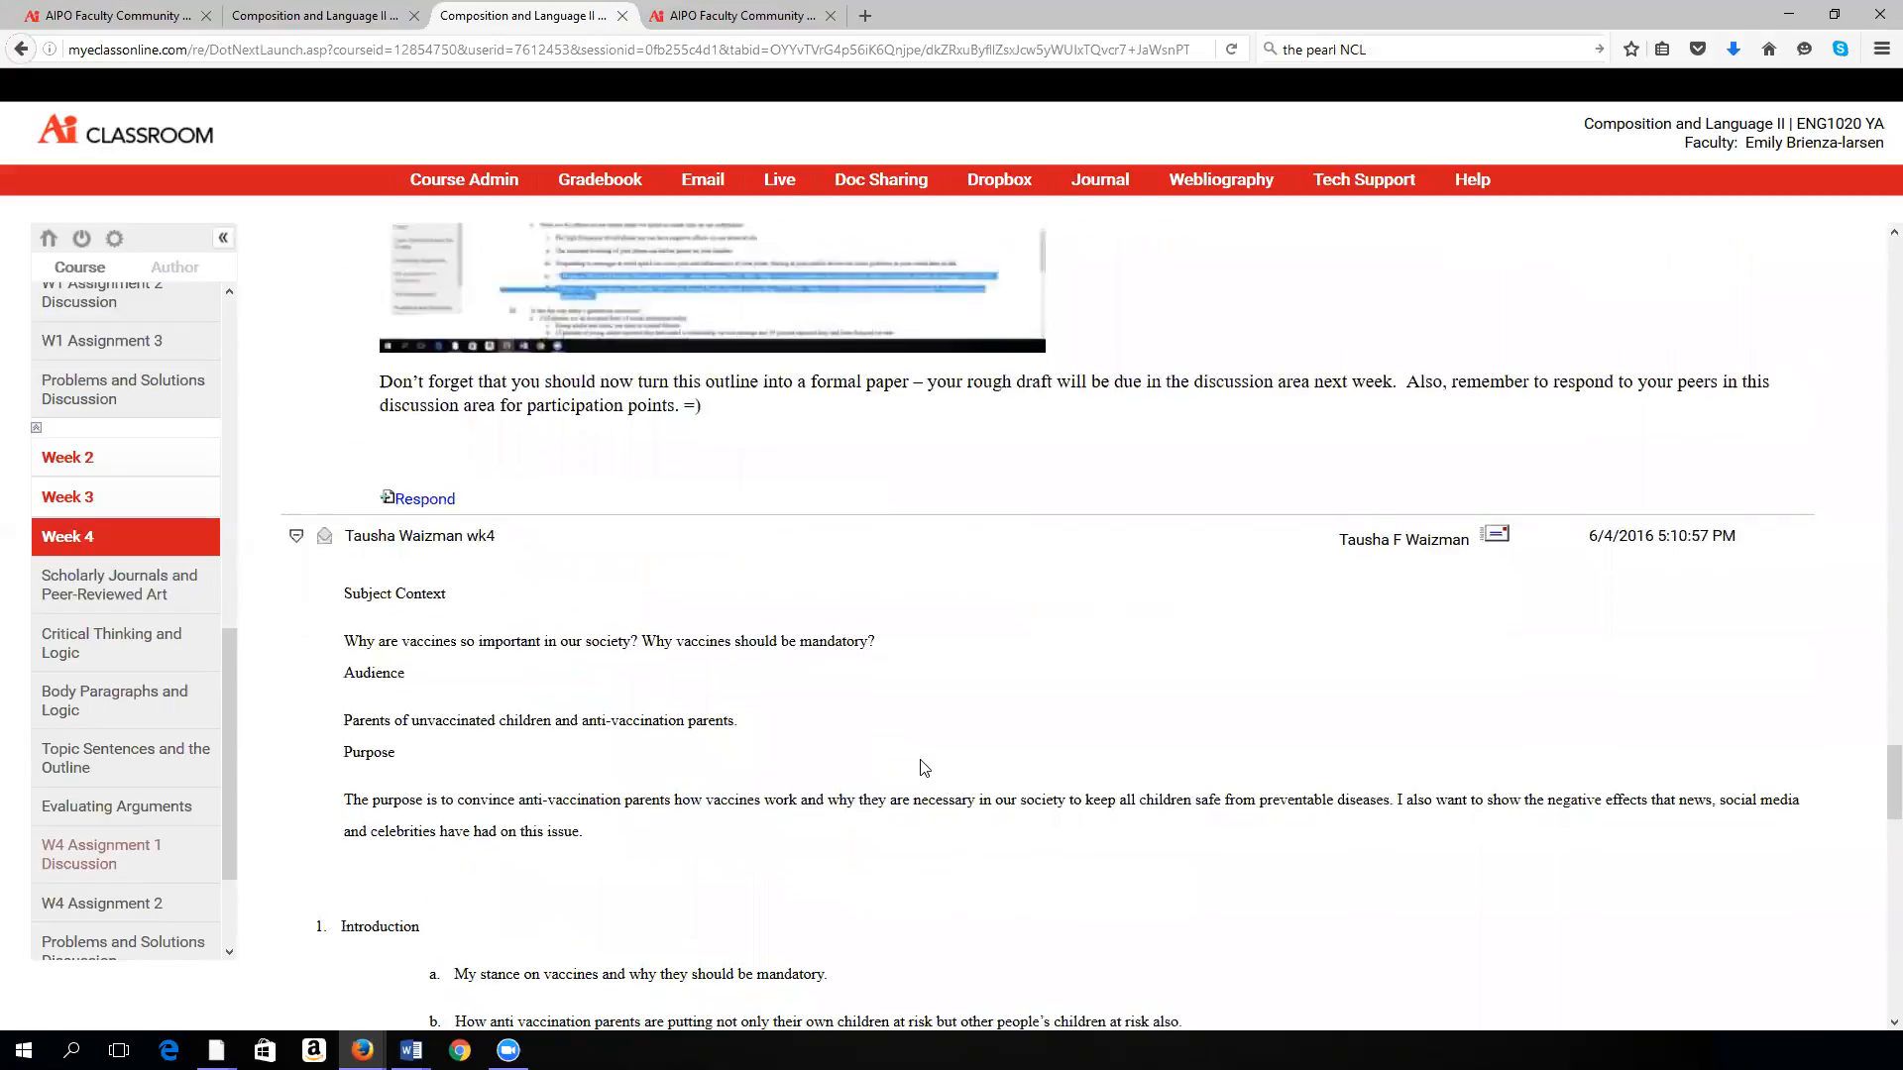
scroll("down", 3)
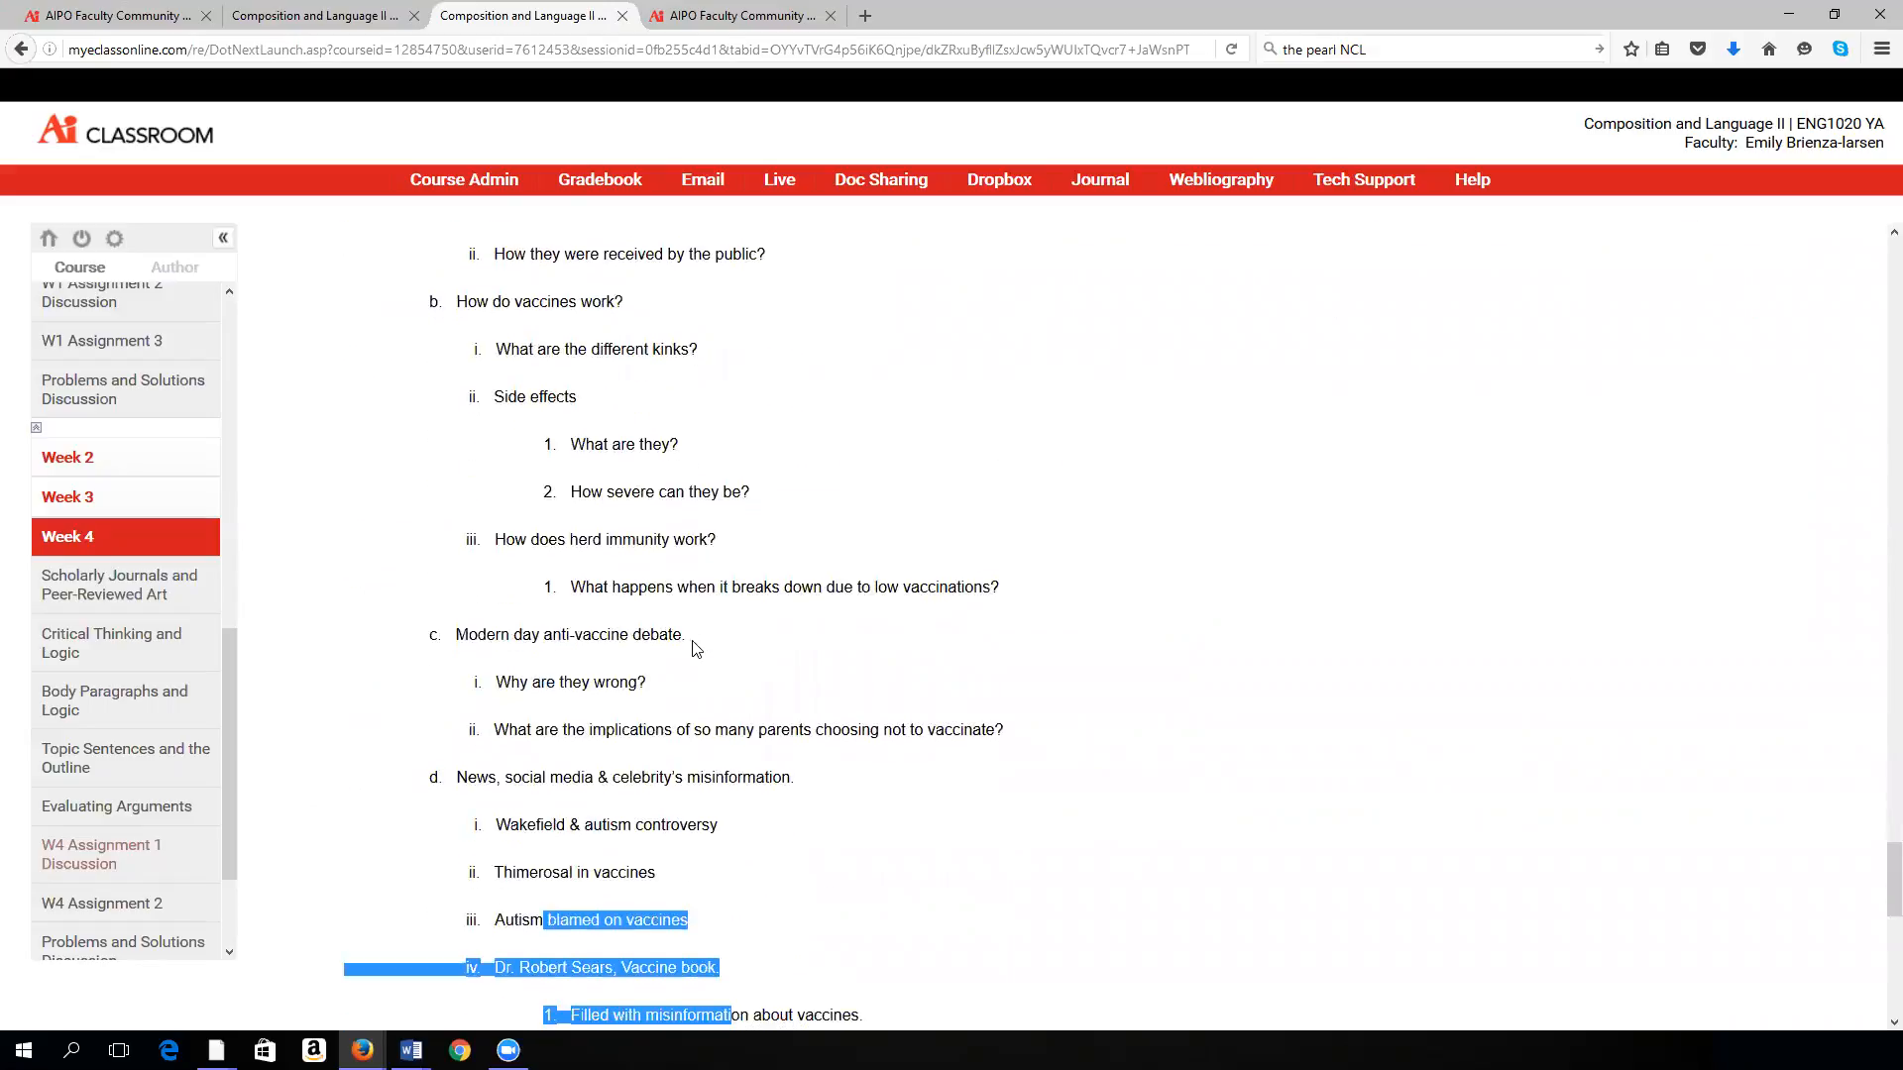
scroll("down", 3)
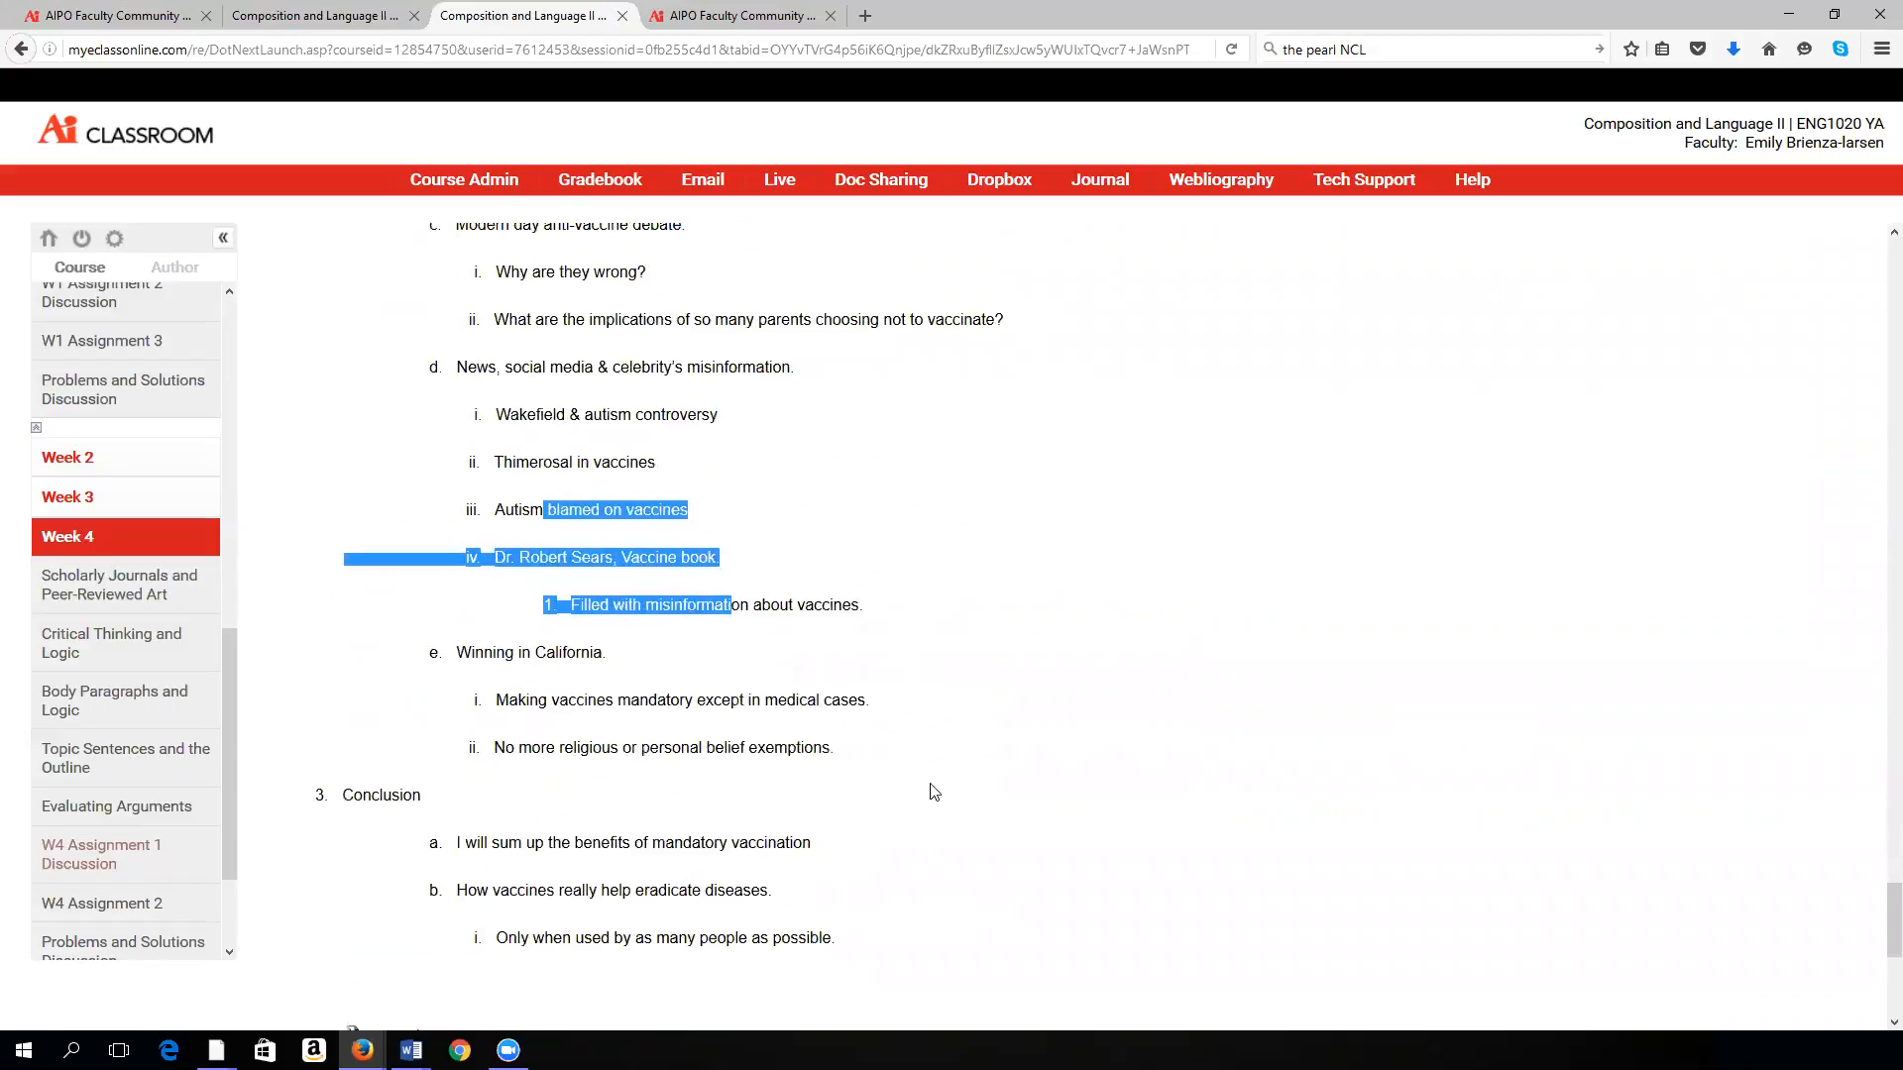